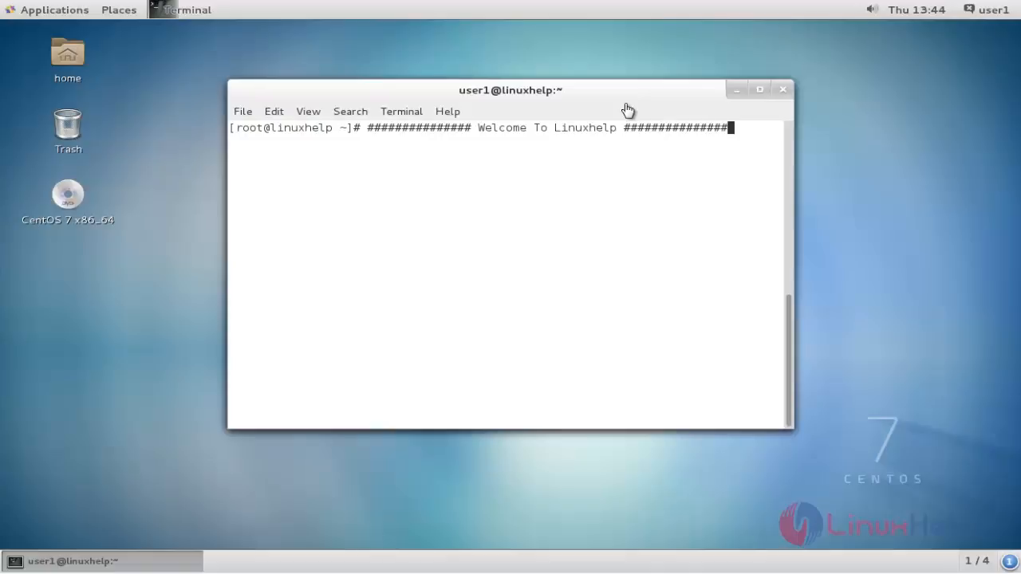
pyautogui.moveTo(574, 184)
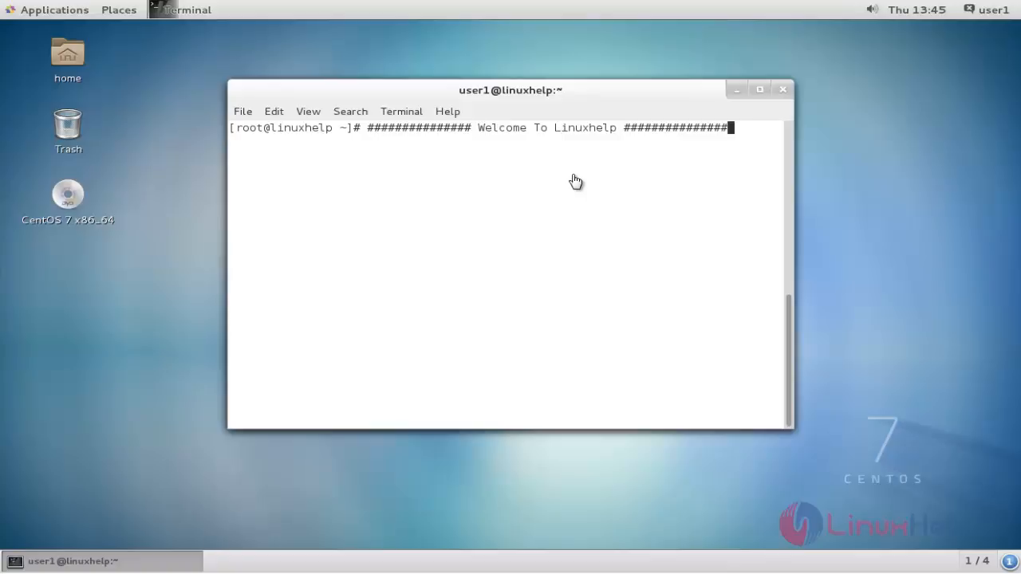
pyautogui.moveTo(652, 189)
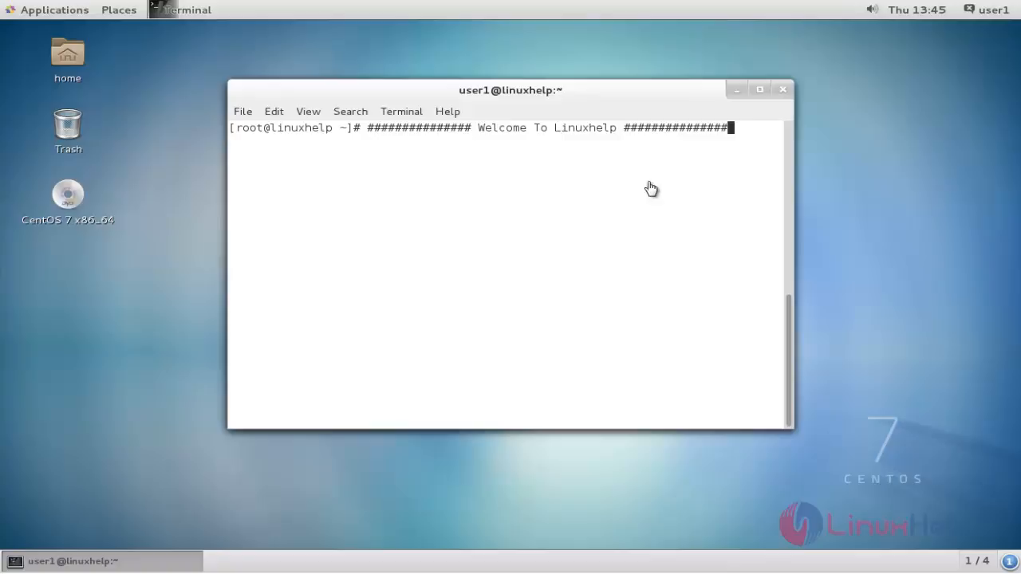
pyautogui.moveTo(714, 180)
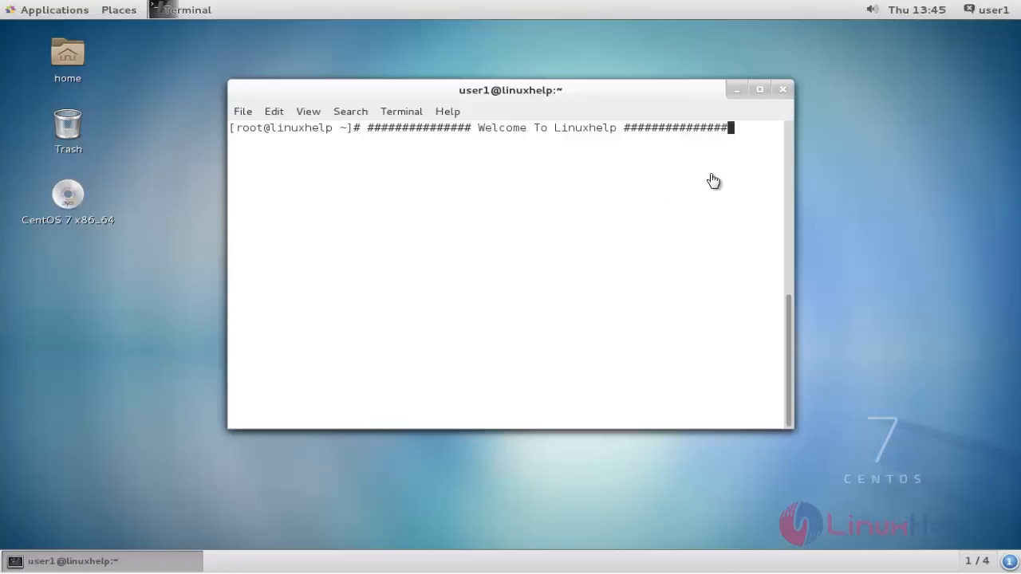
pyautogui.moveTo(776, 123)
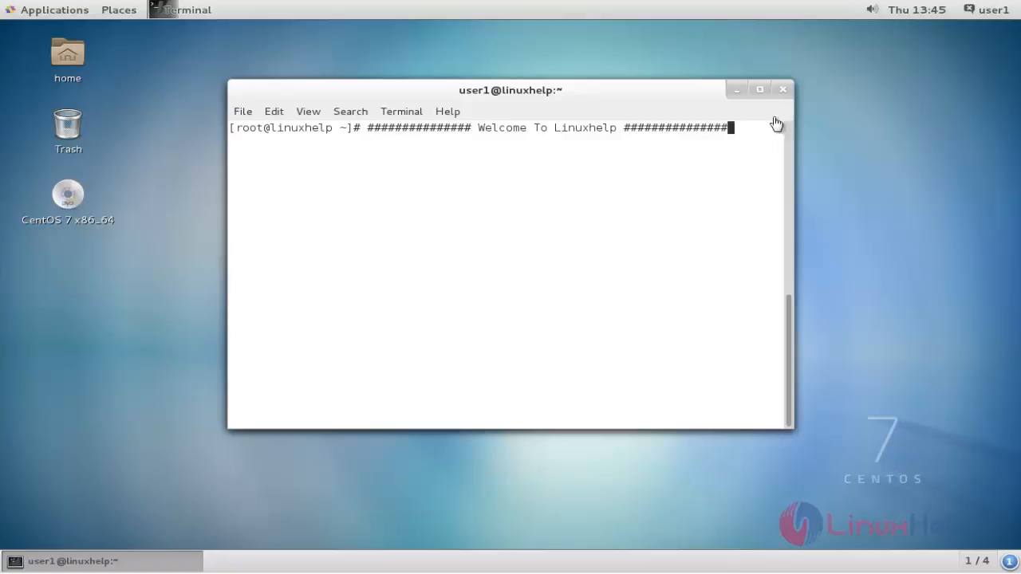
# - Check mongod.service status with systemctl, confirming it is active and running
pyautogui.write('systemctl status mongod.service')
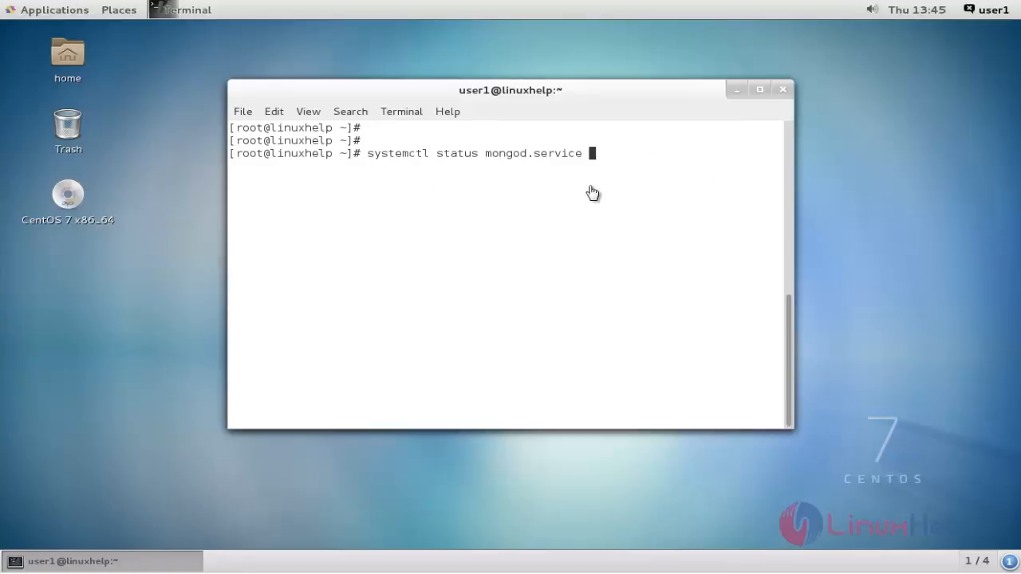
pyautogui.moveTo(553, 218)
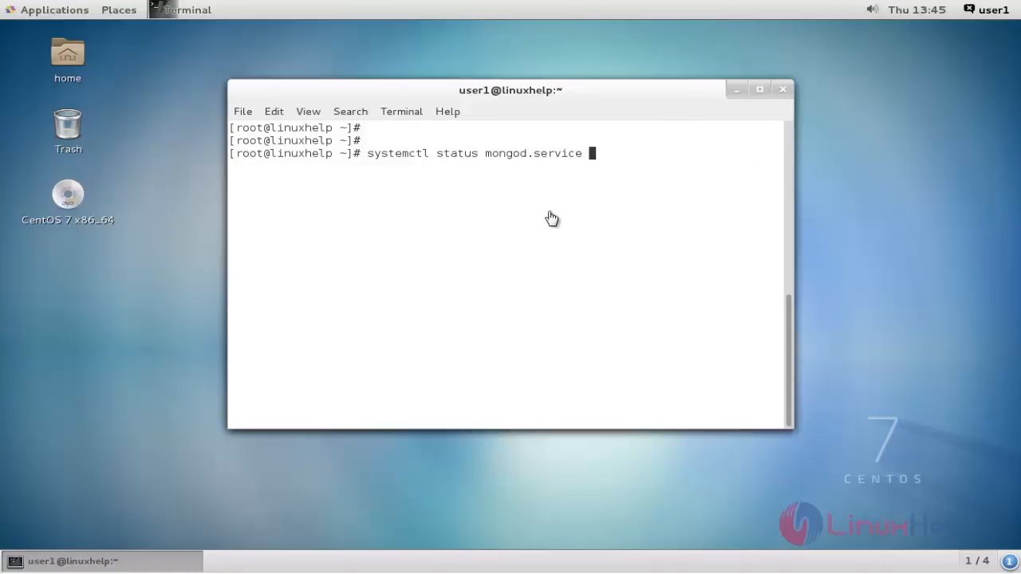
pyautogui.moveTo(617, 205)
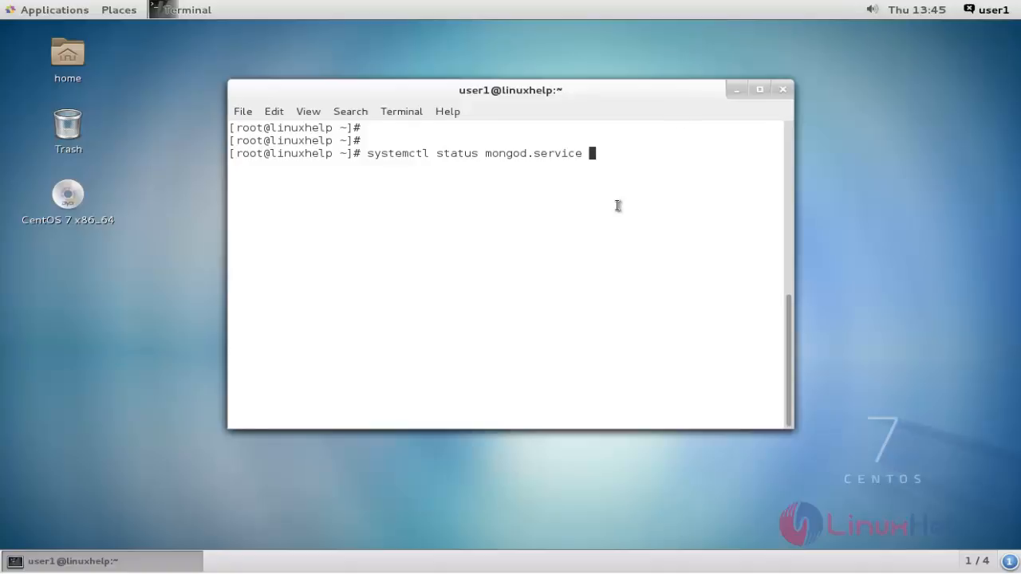
pyautogui.press('Return')
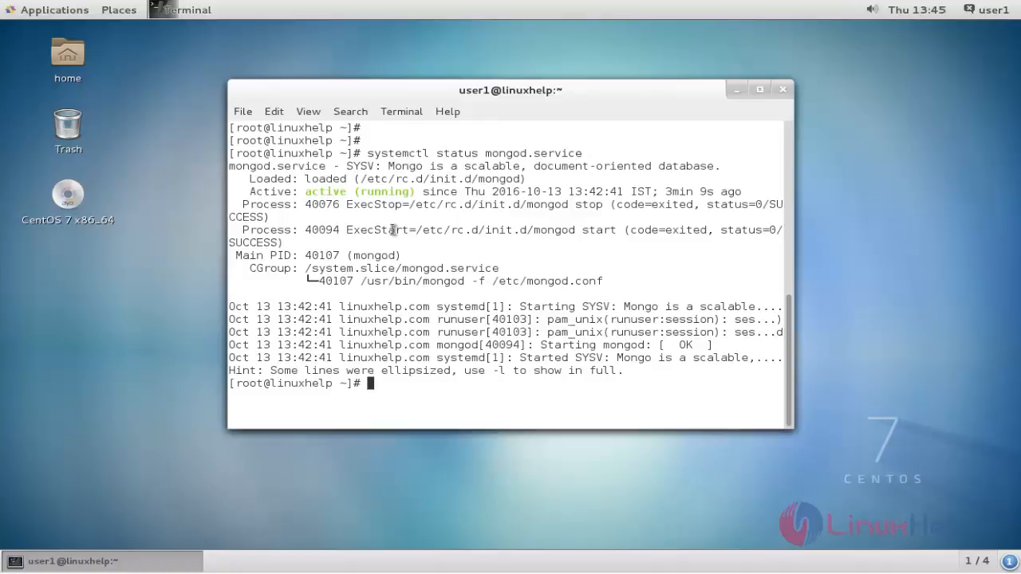
pyautogui.moveTo(446, 399)
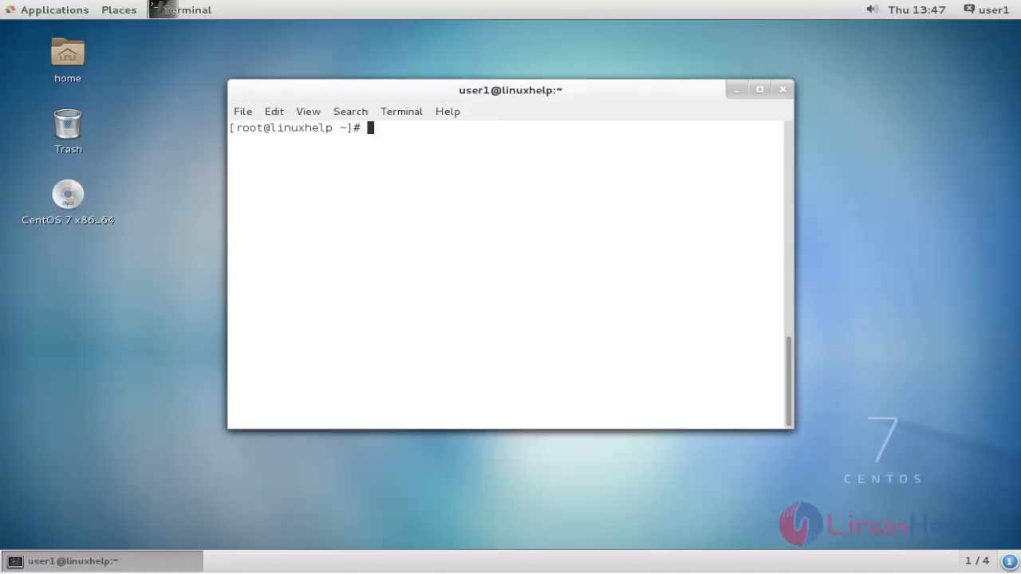
# - Run whereis php to locate /etc/php.ini and prepare to edit it in vim
pyautogui.write('whereis php')
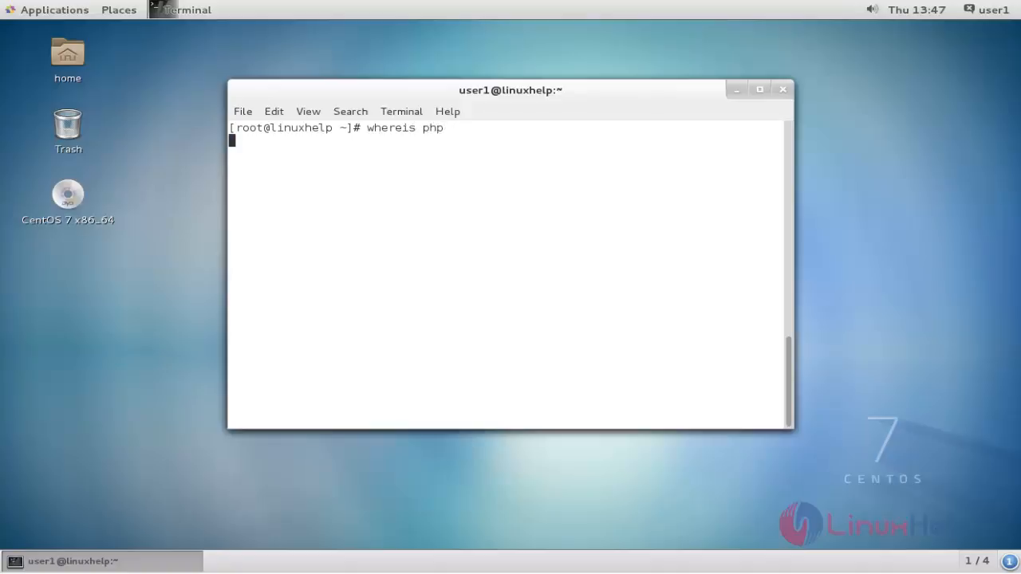
pyautogui.press('Return')
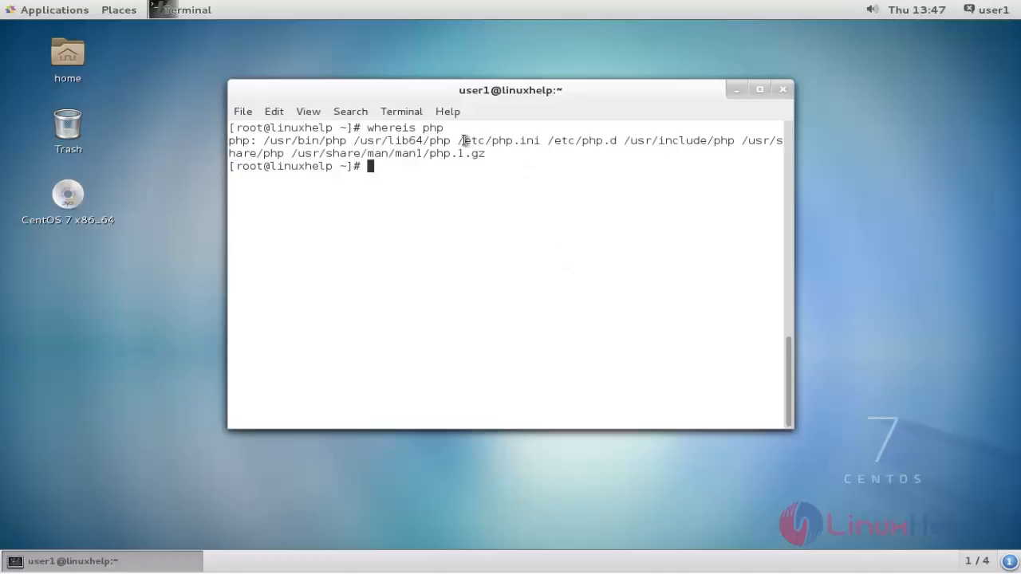
pyautogui.doubleClick(498, 141)
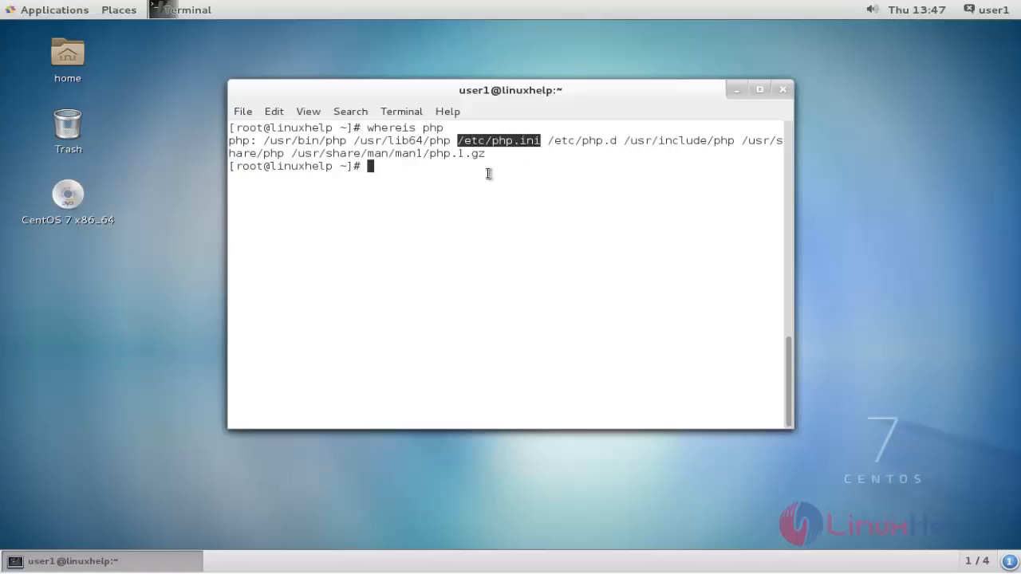
pyautogui.write('vim /etc/php.ini')
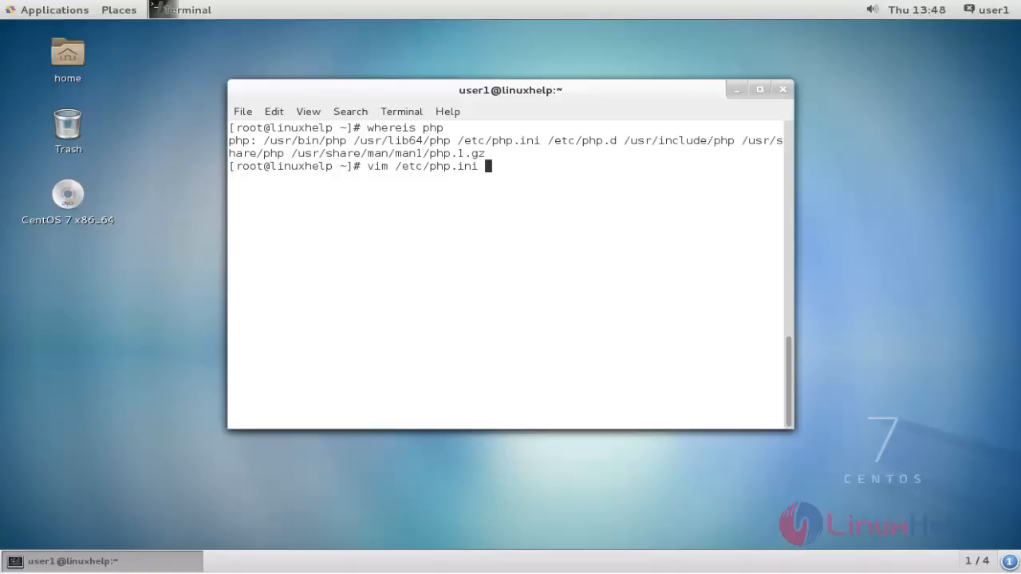
# - Edit /etc/php.ini in vim with extension=mongo.so enabled and save with :wq
pyautogui.press('Return')
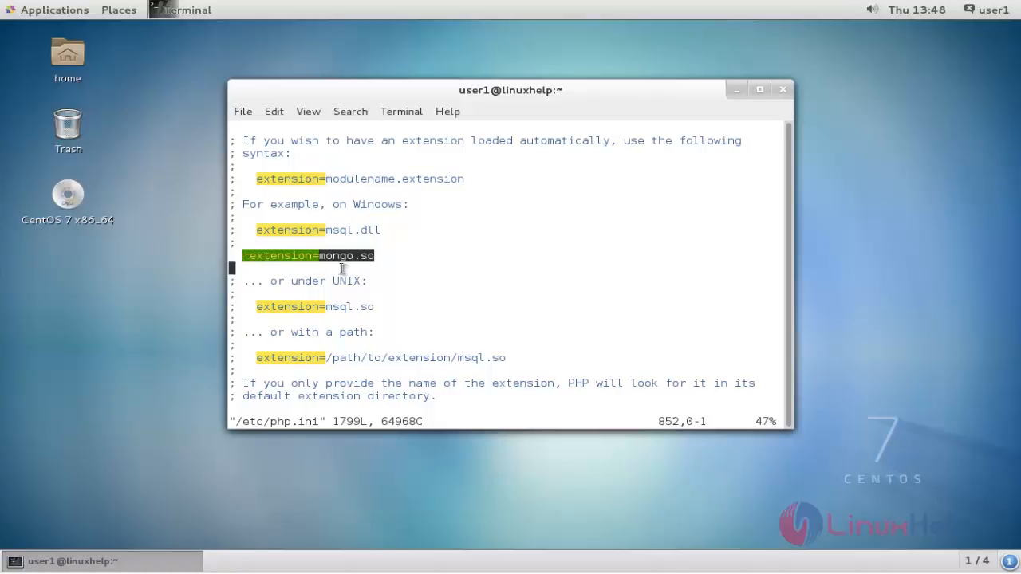
pyautogui.moveTo(449, 281)
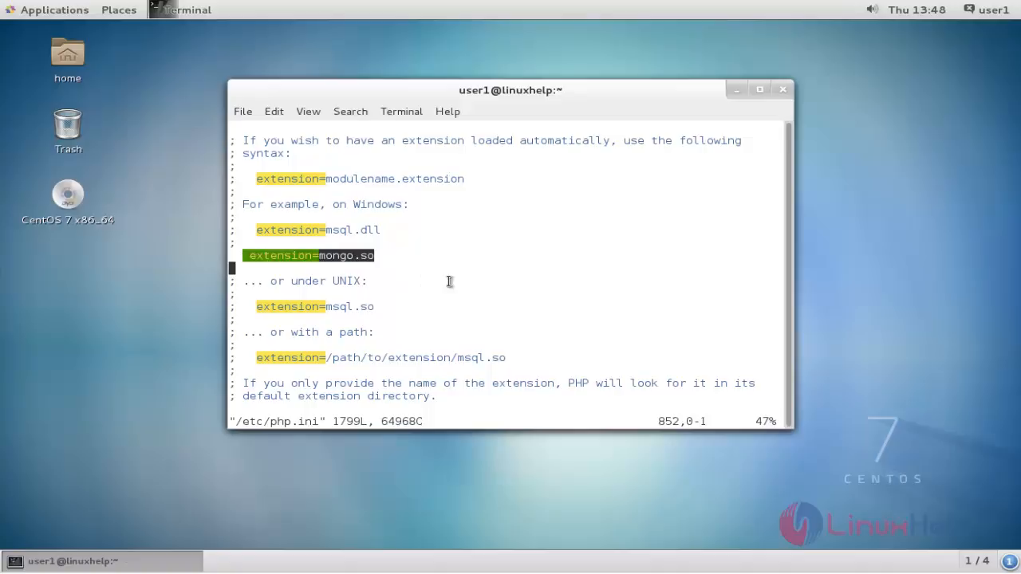
pyautogui.write(':wq')
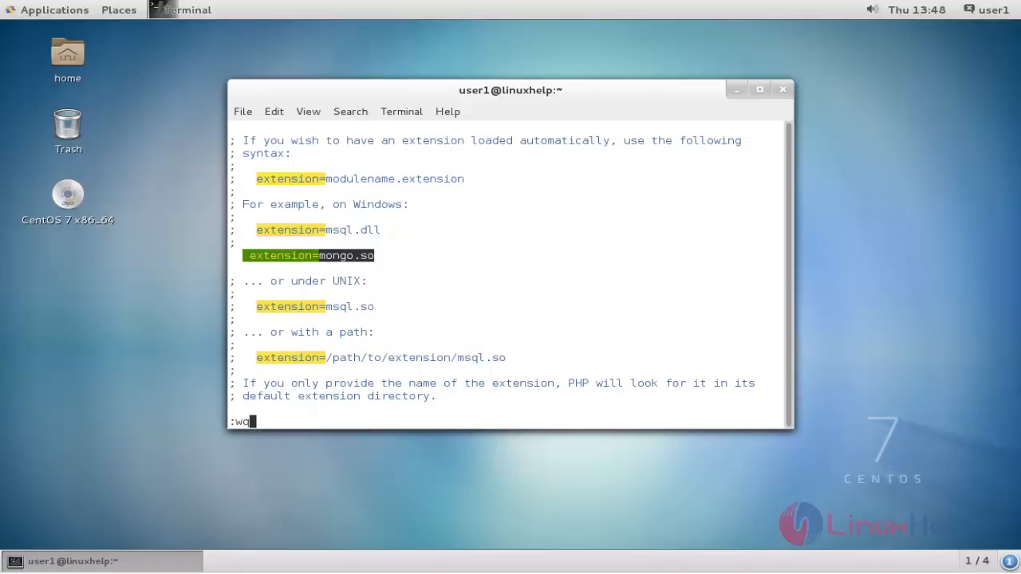
pyautogui.press('Return')
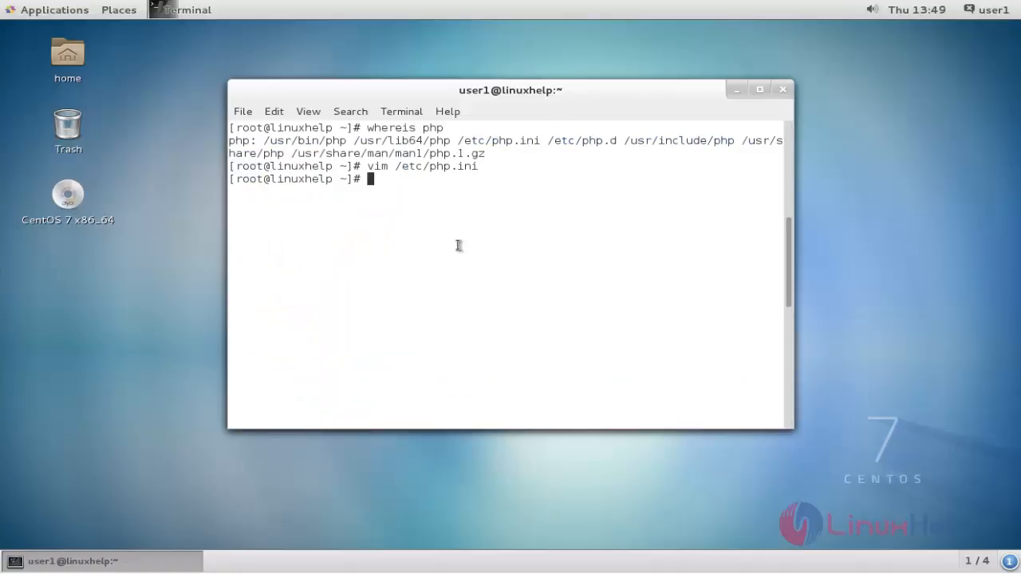
# - Change the working directory to /opt
pyautogui.press('Return')
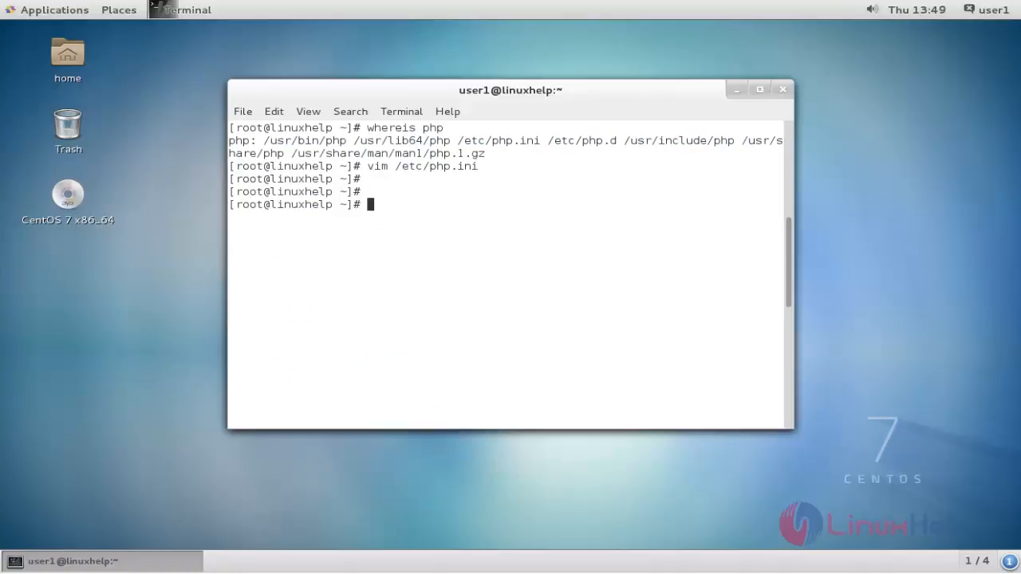
pyautogui.write('cd')
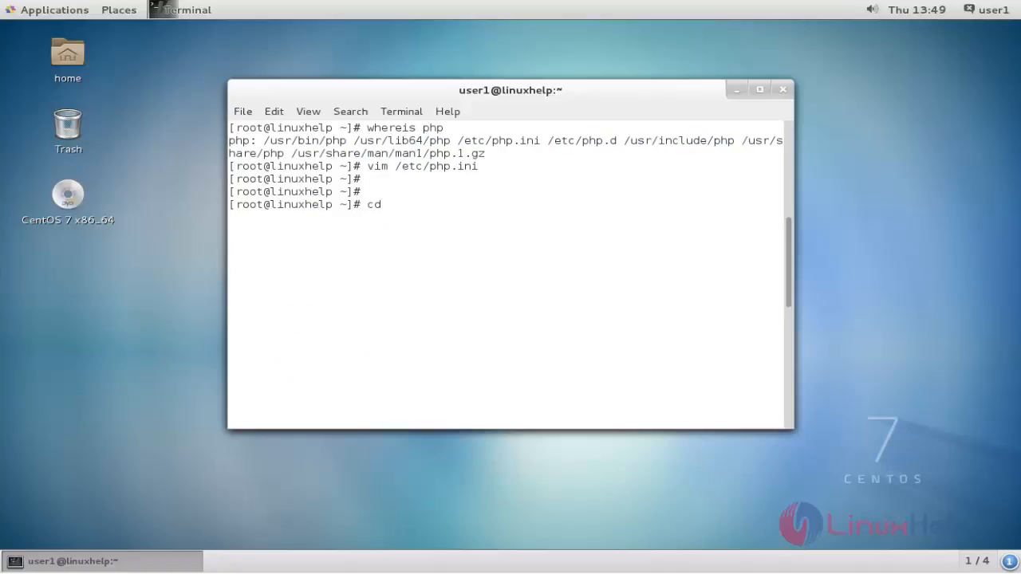
pyautogui.write('/opt/')
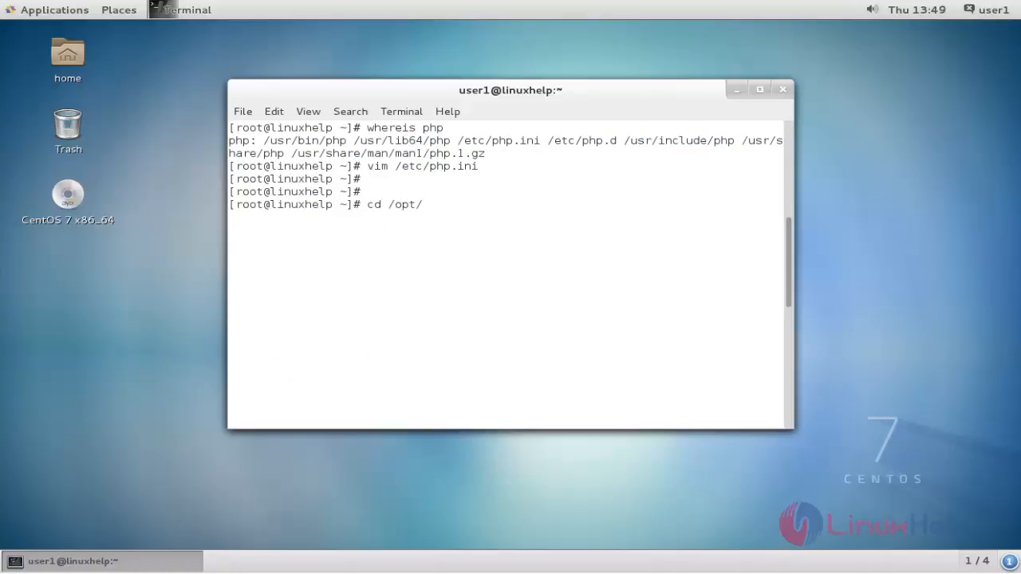
pyautogui.press('Return')
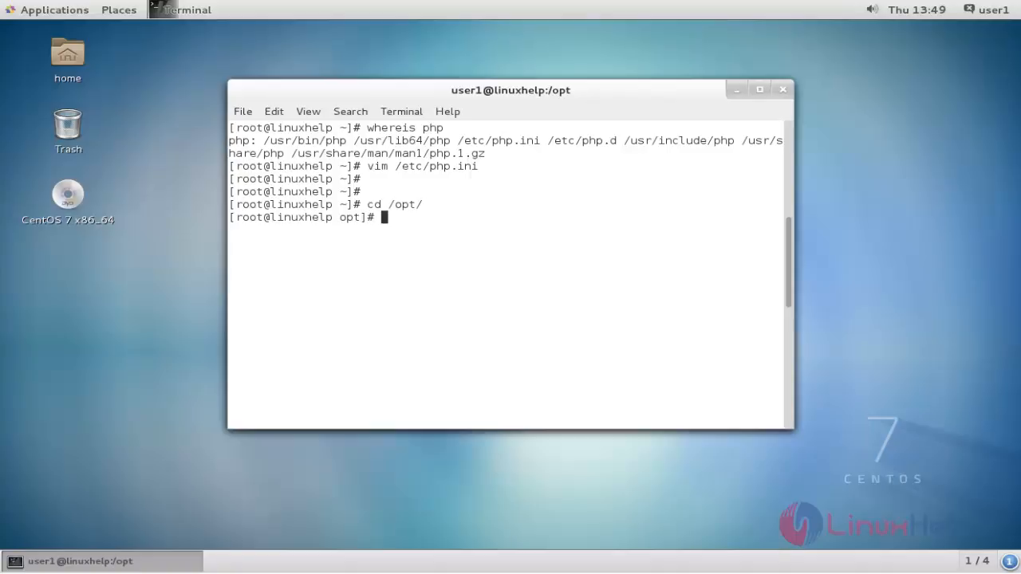
pyautogui.moveTo(737, 150)
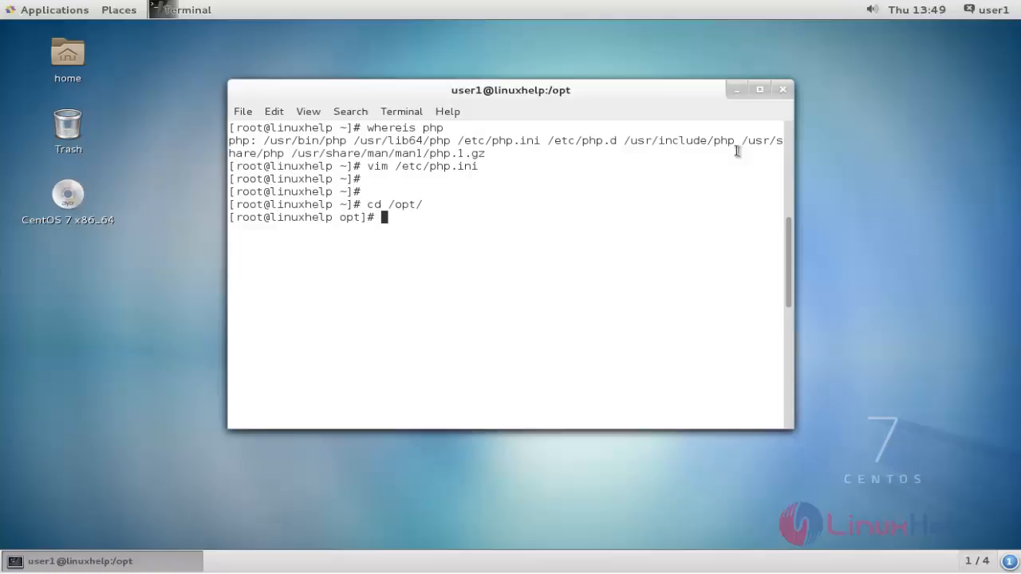
pyautogui.write('wget https://github.com/iwind/rockmongo/archive/master.zip')
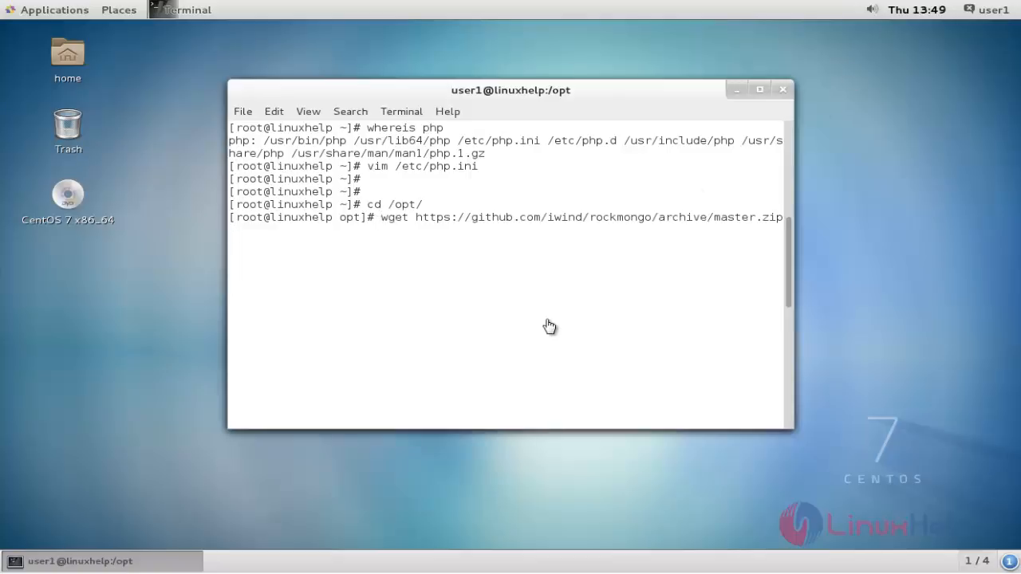
pyautogui.press('Return')
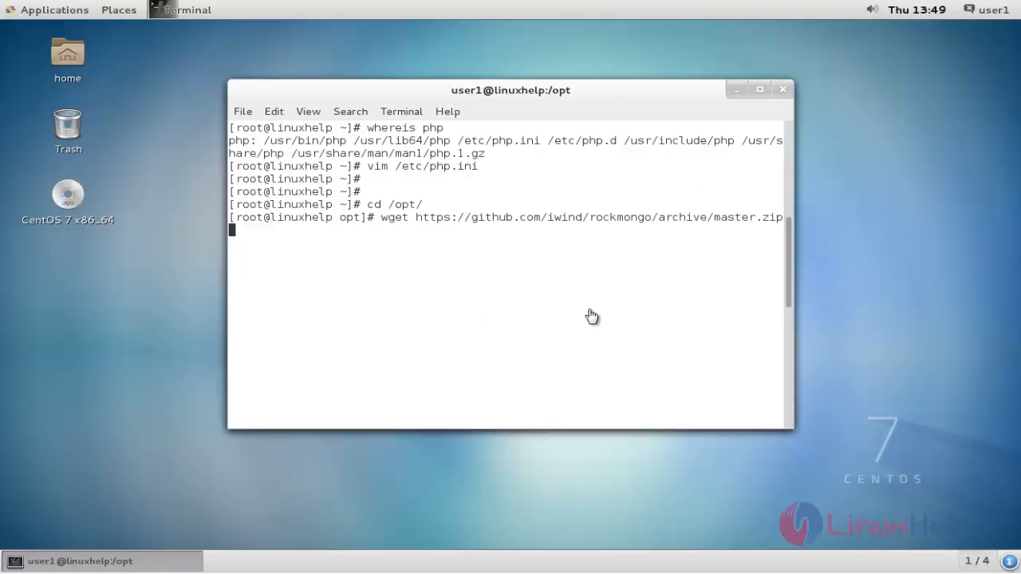
pyautogui.press('Return')
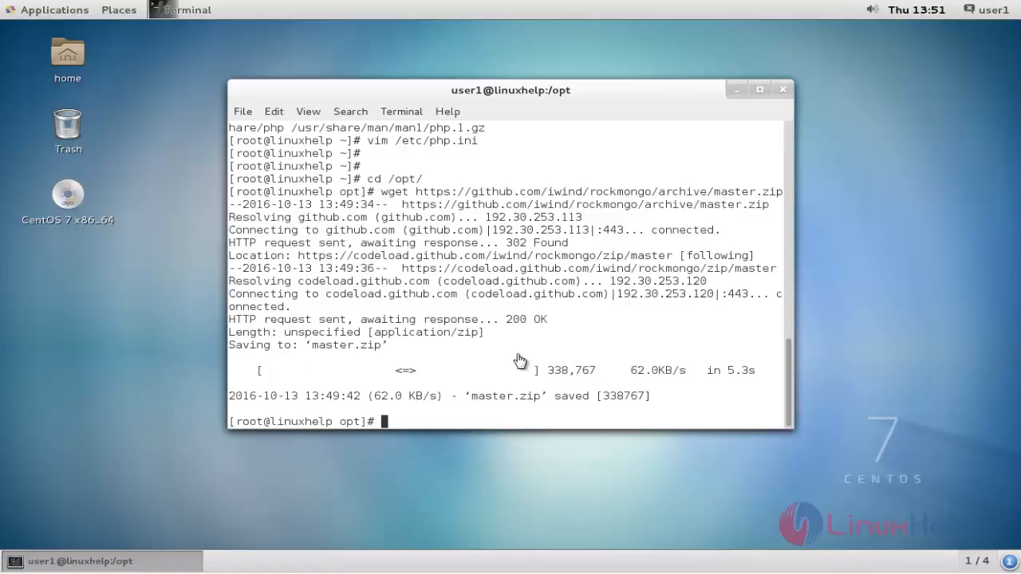
pyautogui.moveTo(588, 397)
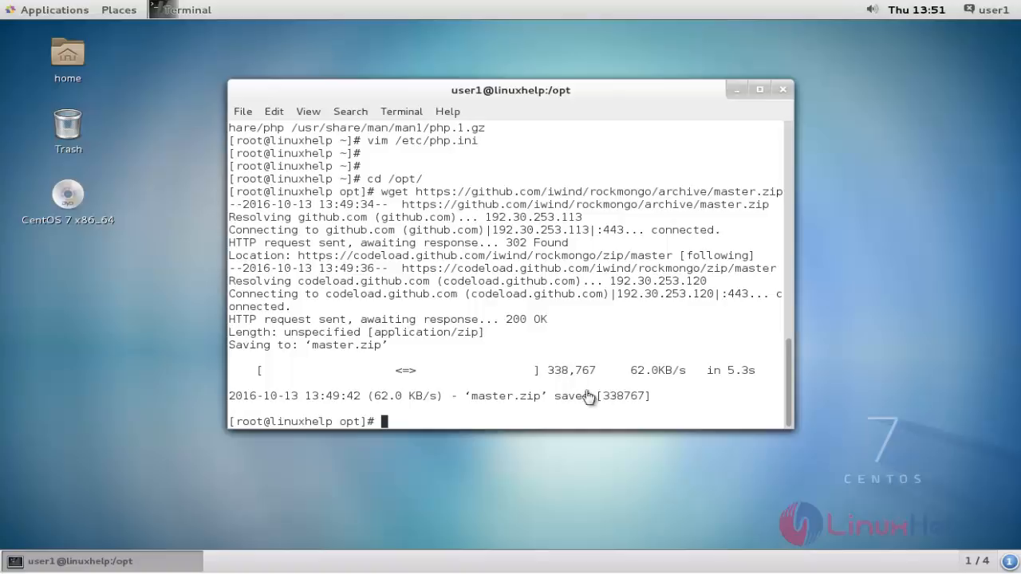
pyautogui.moveTo(557, 412)
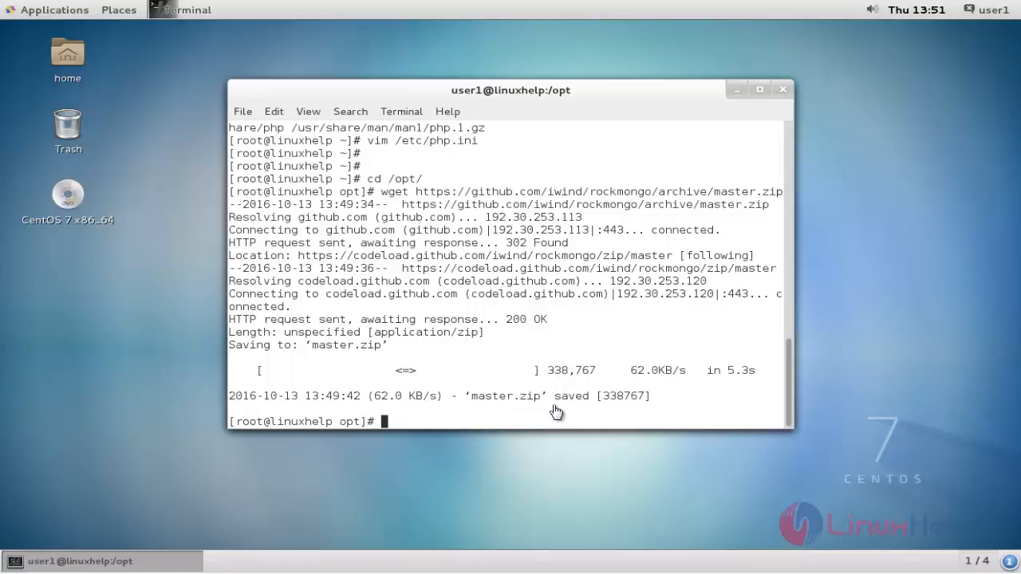
pyautogui.moveTo(493, 419)
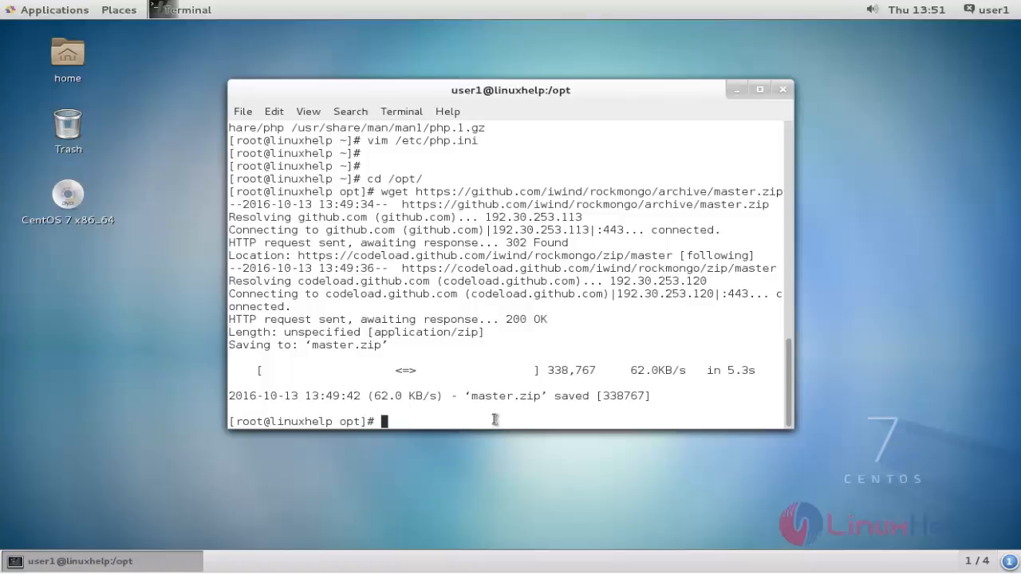
# - Unzip master.zip in /opt, creating the rockmongo-master directory
pyautogui.write('unzip master.zip')
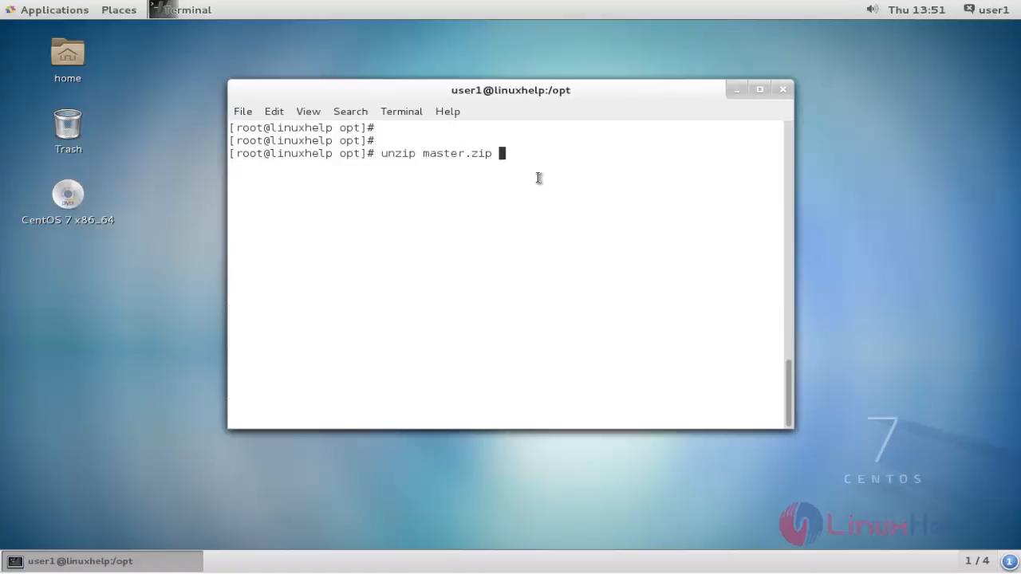
pyautogui.press('Return')
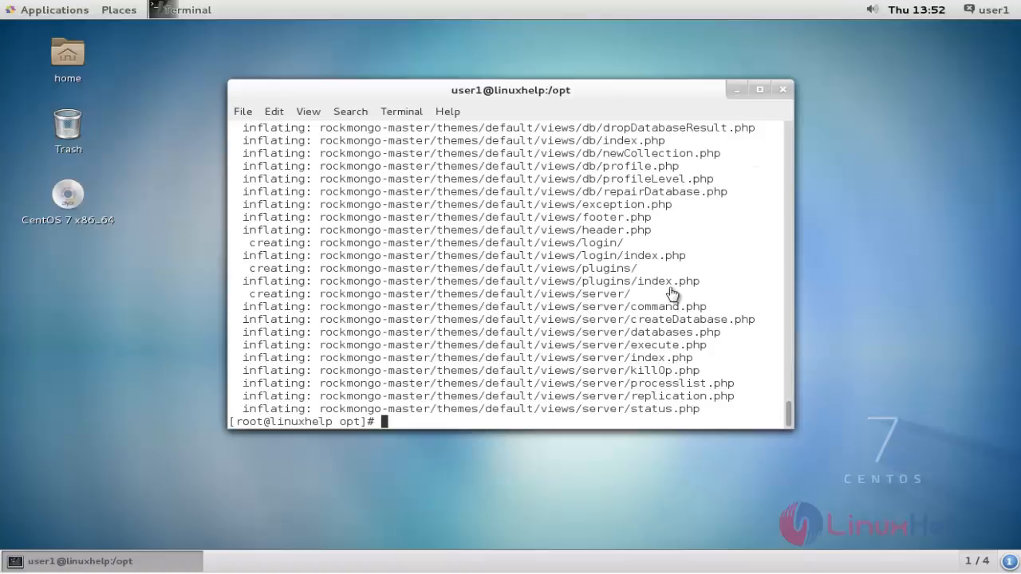
pyautogui.moveTo(718, 335)
pyautogui.write('ls')
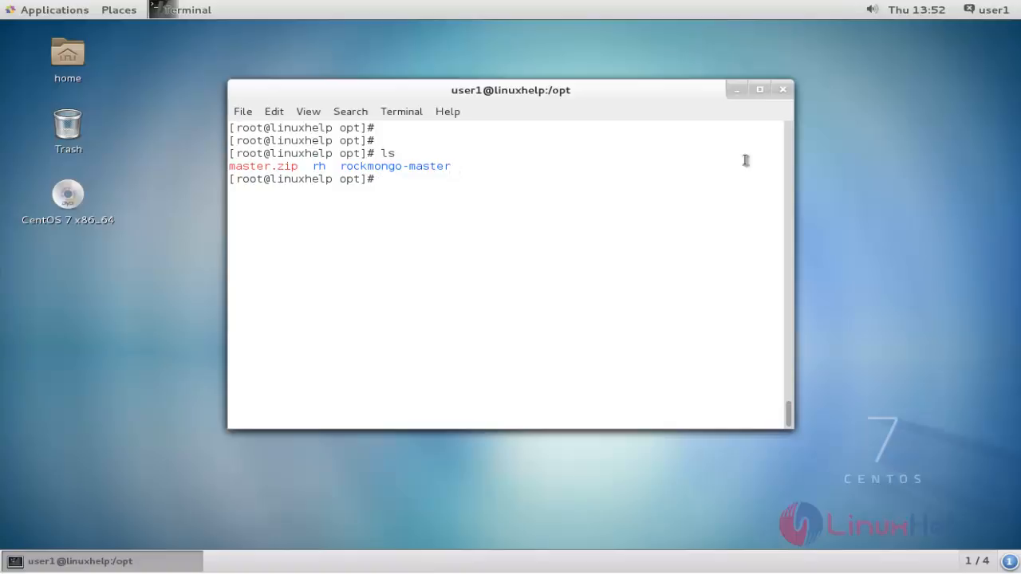
pyautogui.moveTo(589, 221)
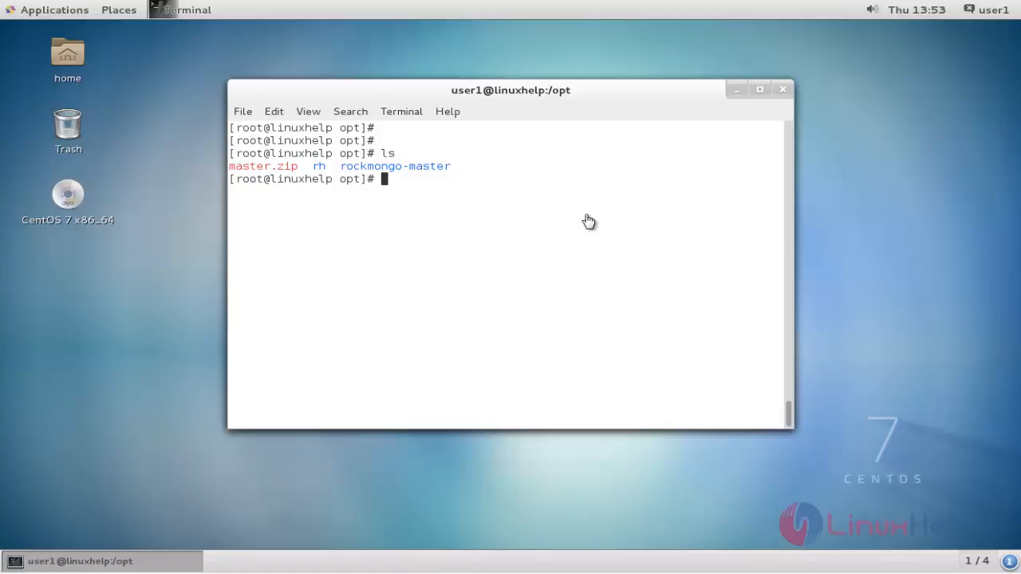
# - Move rockmongo-master/ to /var/www/html/rockmongo
pyautogui.write('mv rockmongo-master/ /var/www/html/rockmongo')
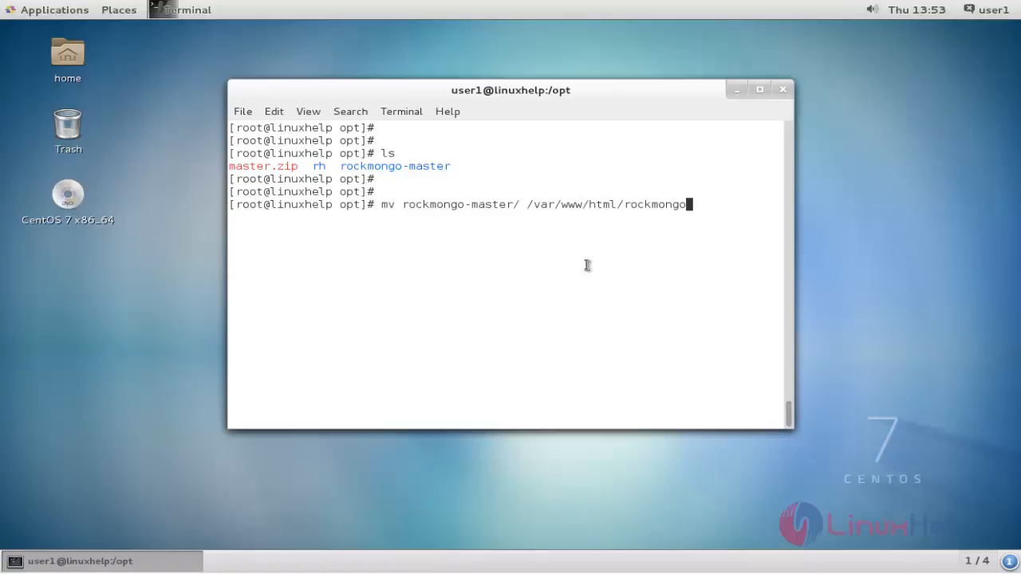
pyautogui.press('Return')
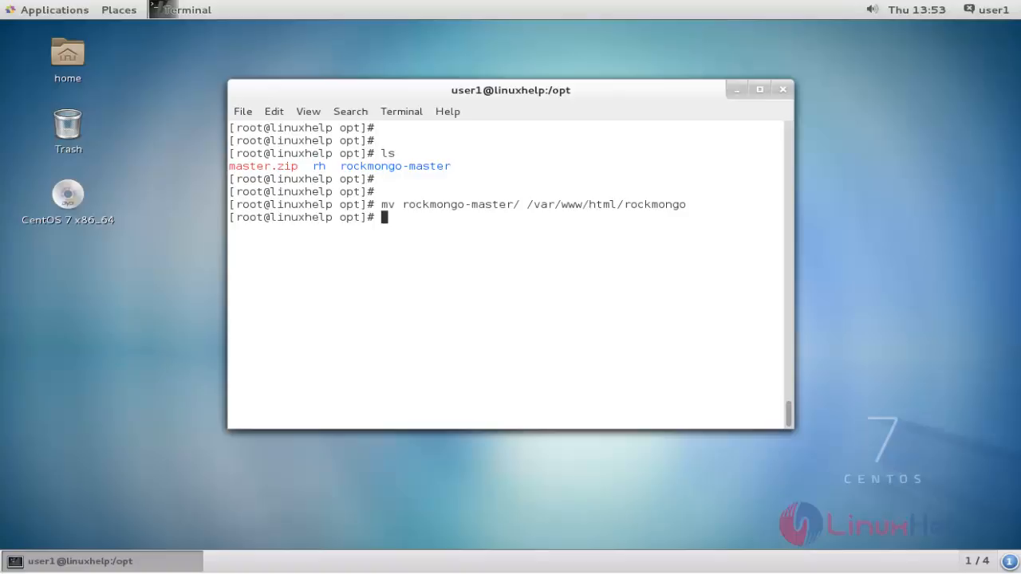
# - Restart Apache with systemctl restart httpd.service
pyautogui.write('system')
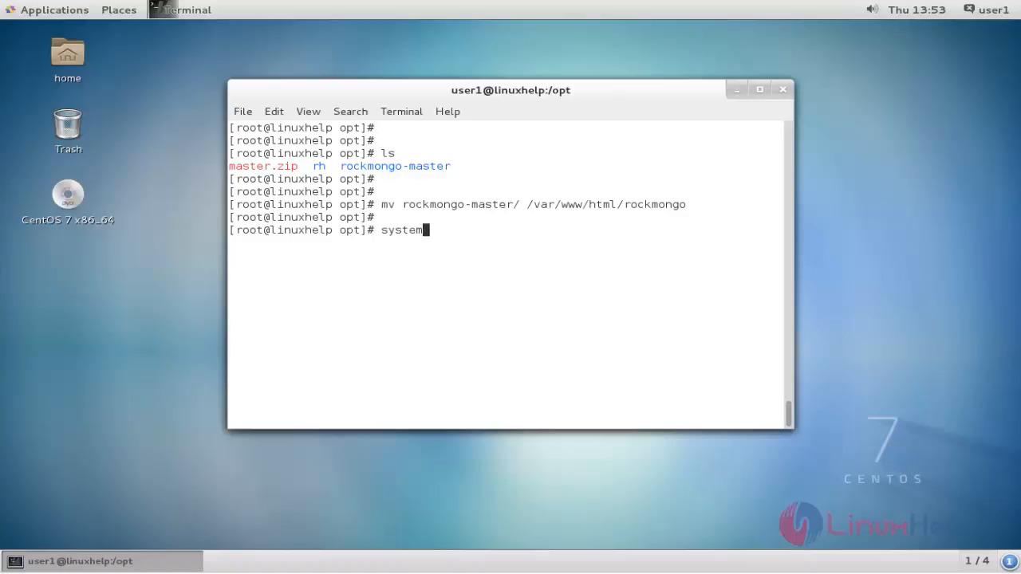
pyautogui.write('ctl')
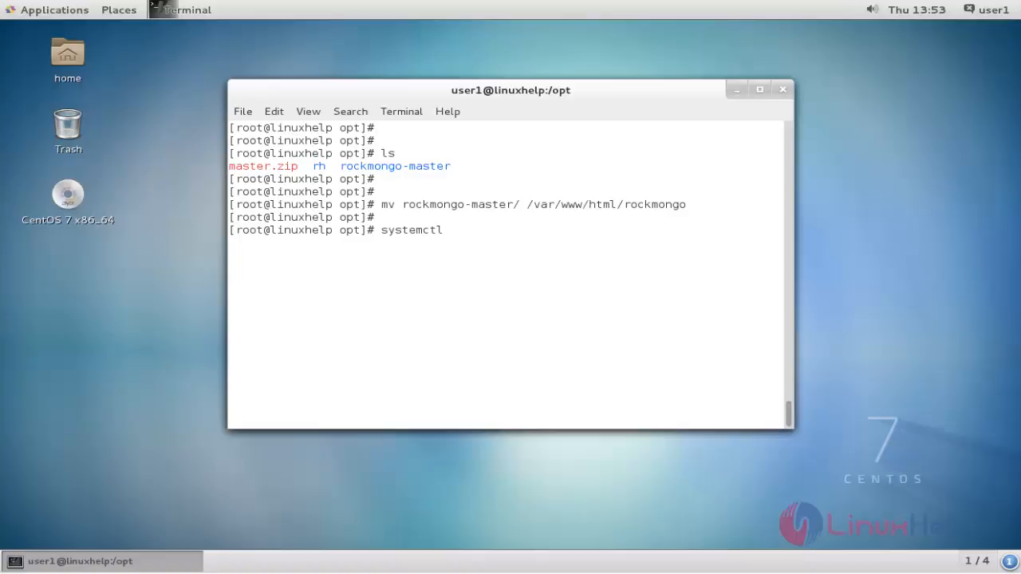
pyautogui.write('restart')
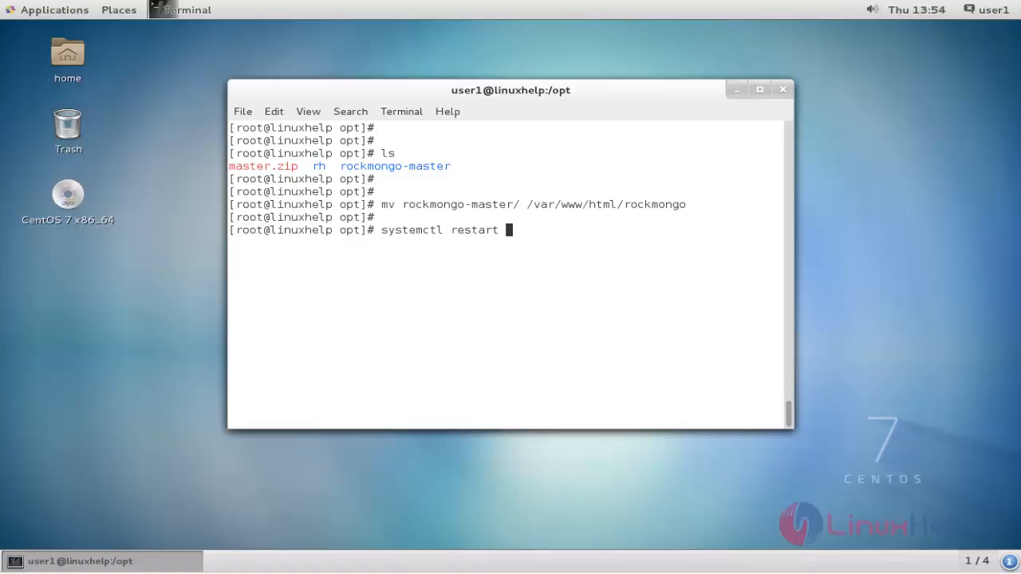
pyautogui.write('httpd.service')
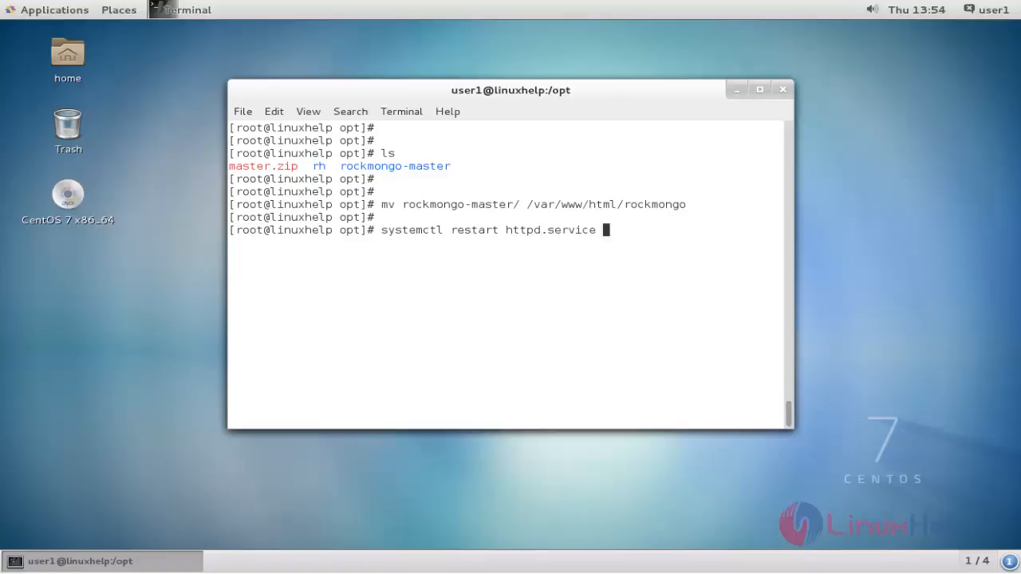
pyautogui.press('Return')
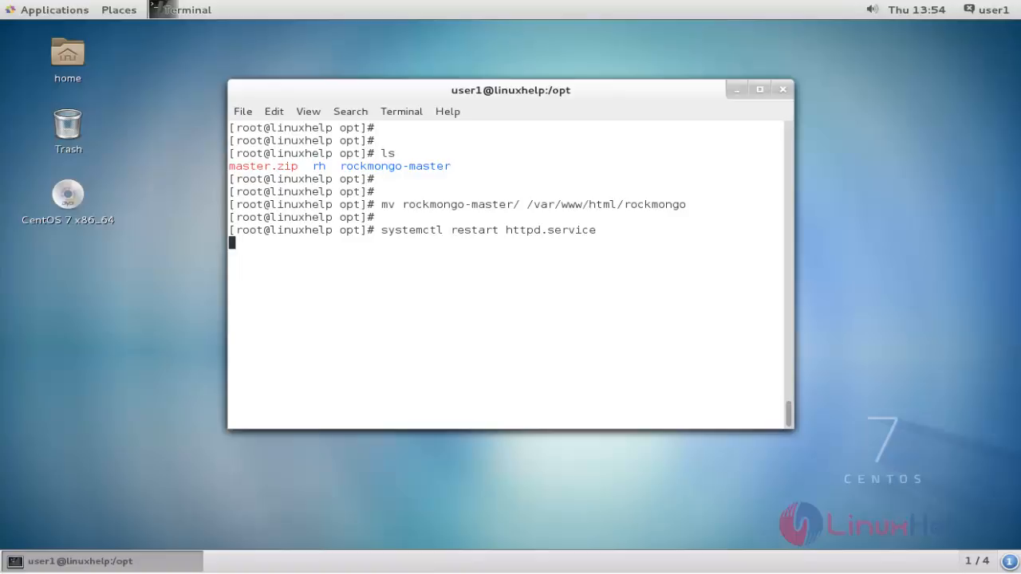
pyautogui.press('Return')
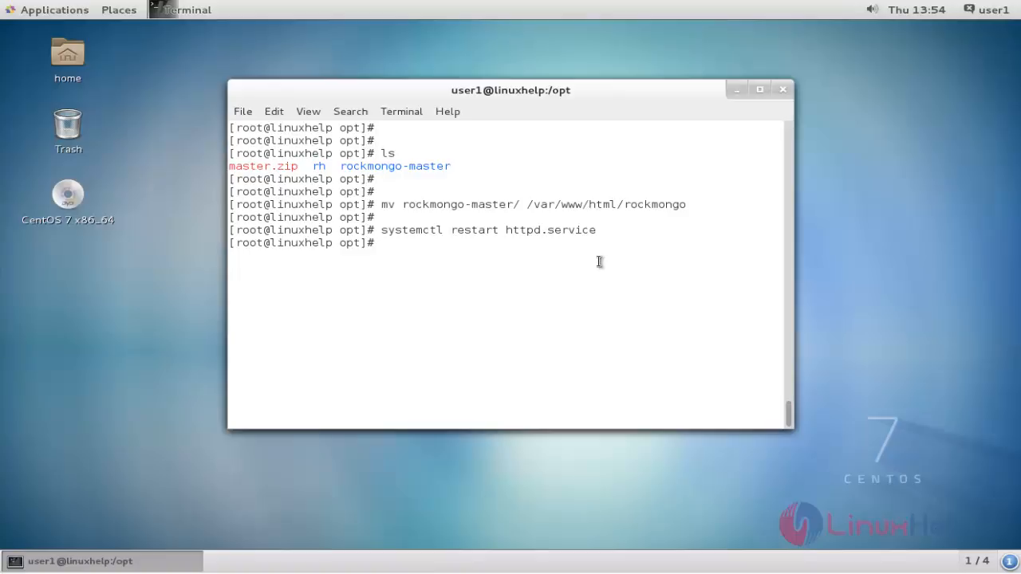
# - Launch Firefox from the Applications menu and start a new tab
pyautogui.click(54, 9)
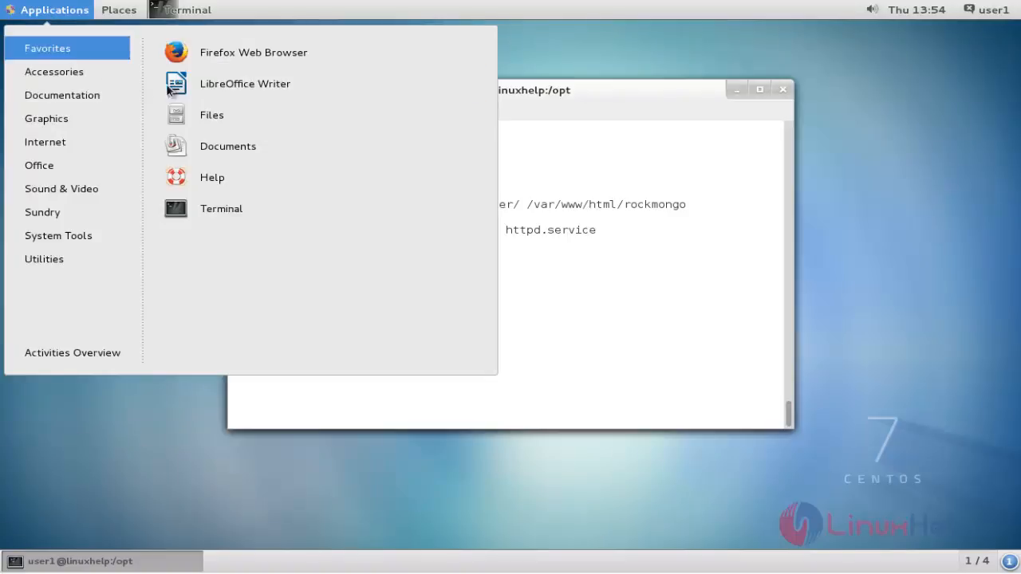
pyautogui.click(253, 52)
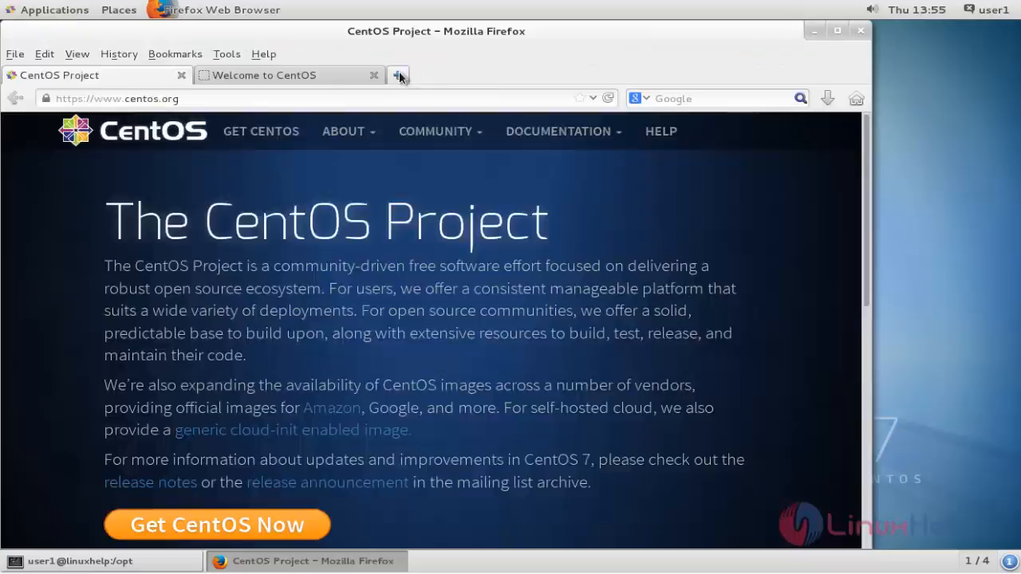
pyautogui.click(399, 75)
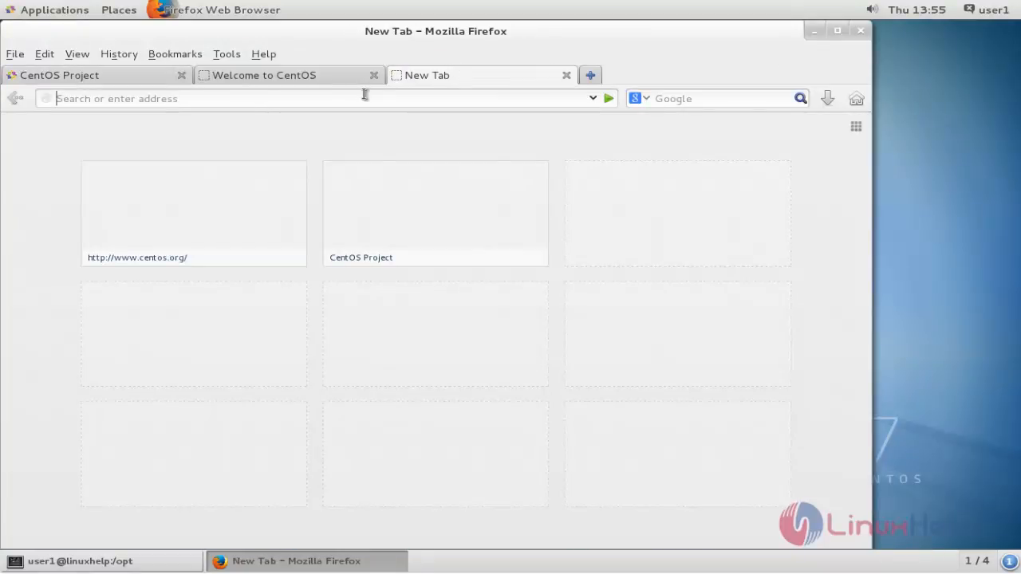
pyautogui.write('http://')
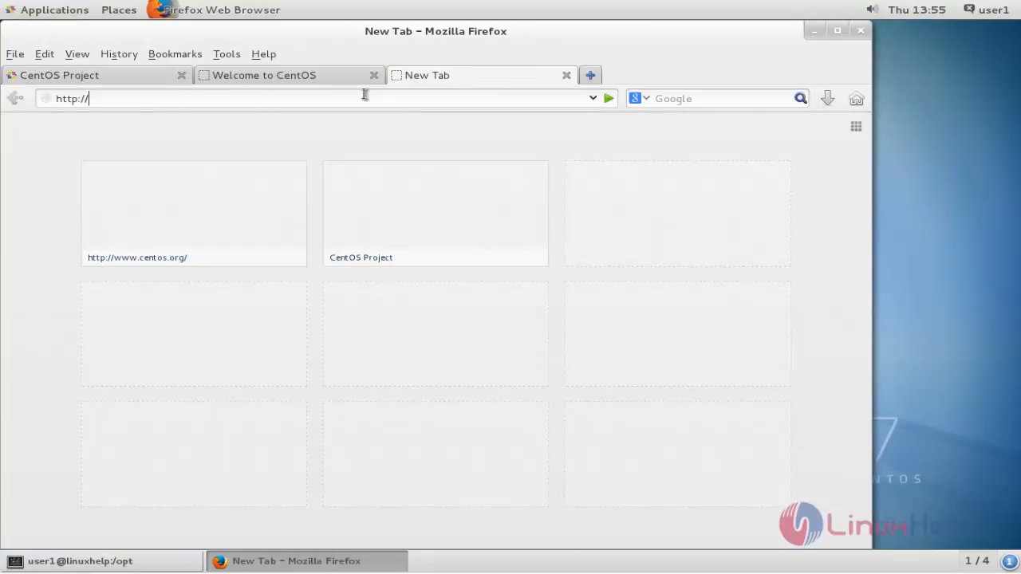
pyautogui.write('192.168.5')
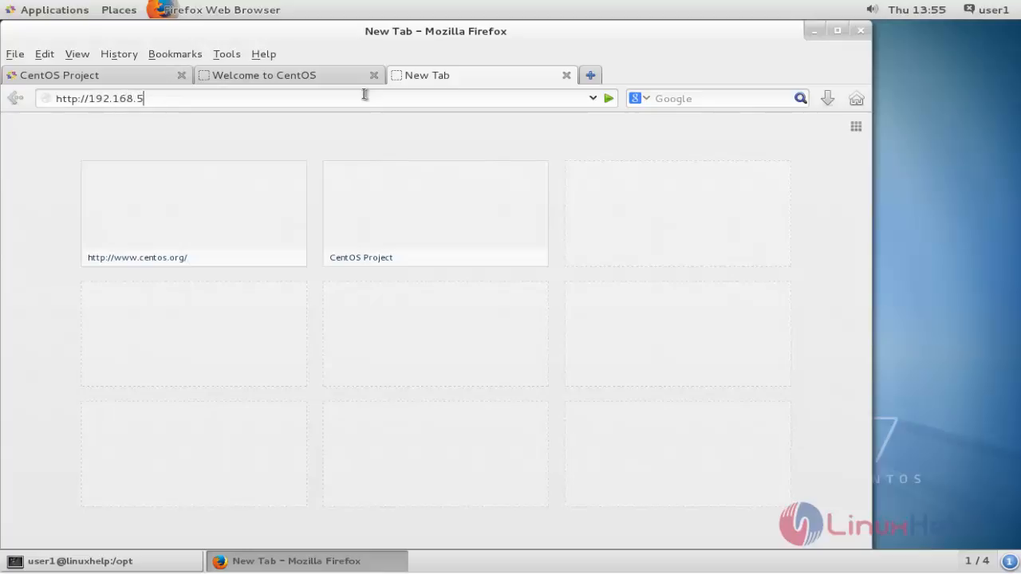
pyautogui.write('108/')
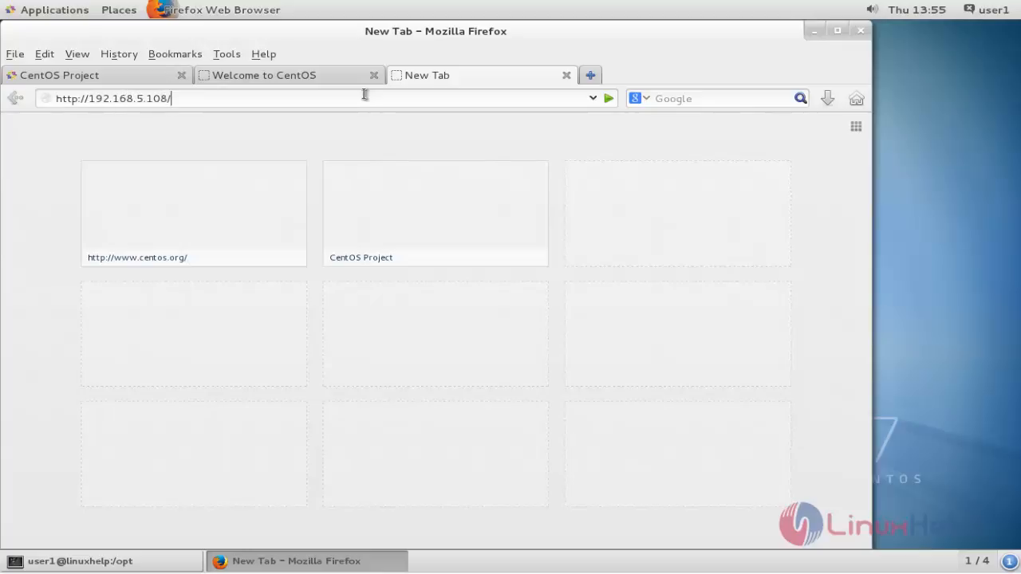
pyautogui.write('rockmo')
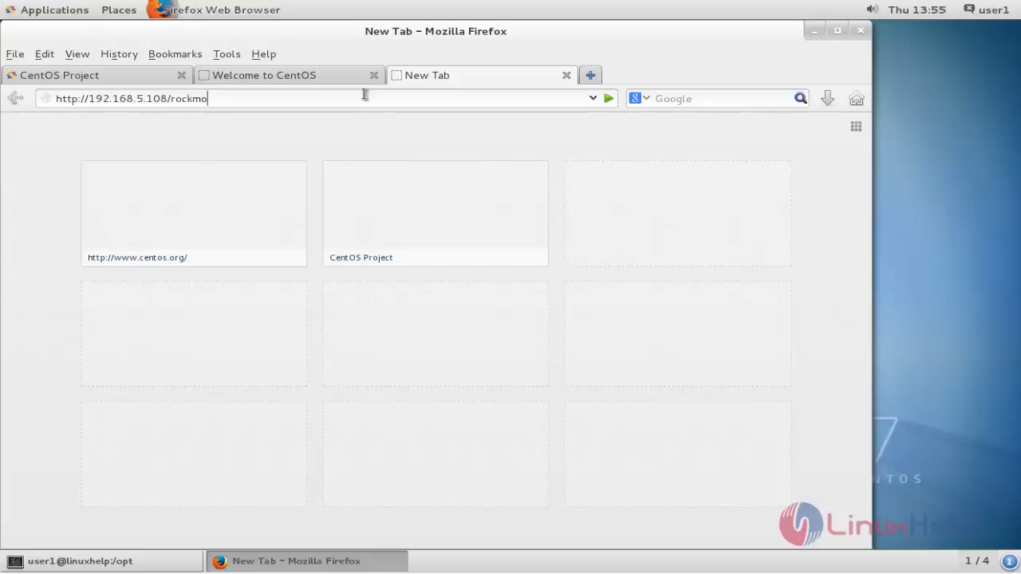
pyautogui.write('ngo')
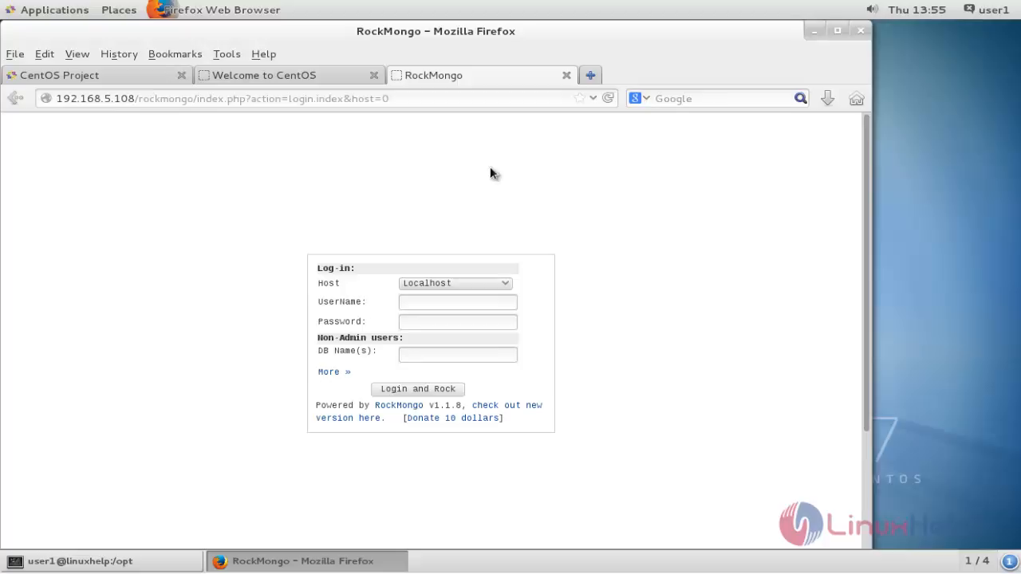
pyautogui.moveTo(407, 318)
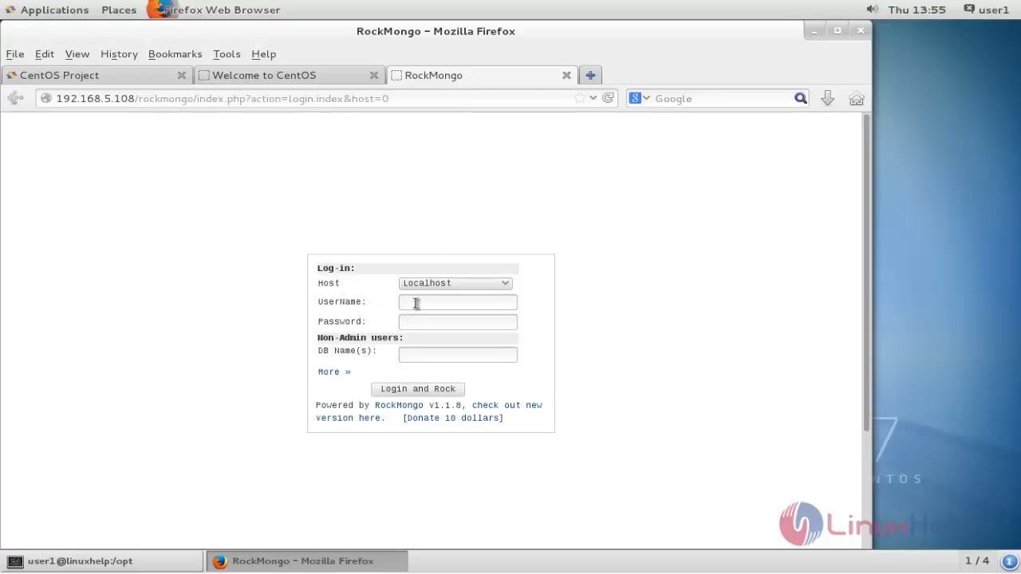
# - Log in as admin via Login and Rock and dismiss the save-password prompt
pyautogui.write('admin')
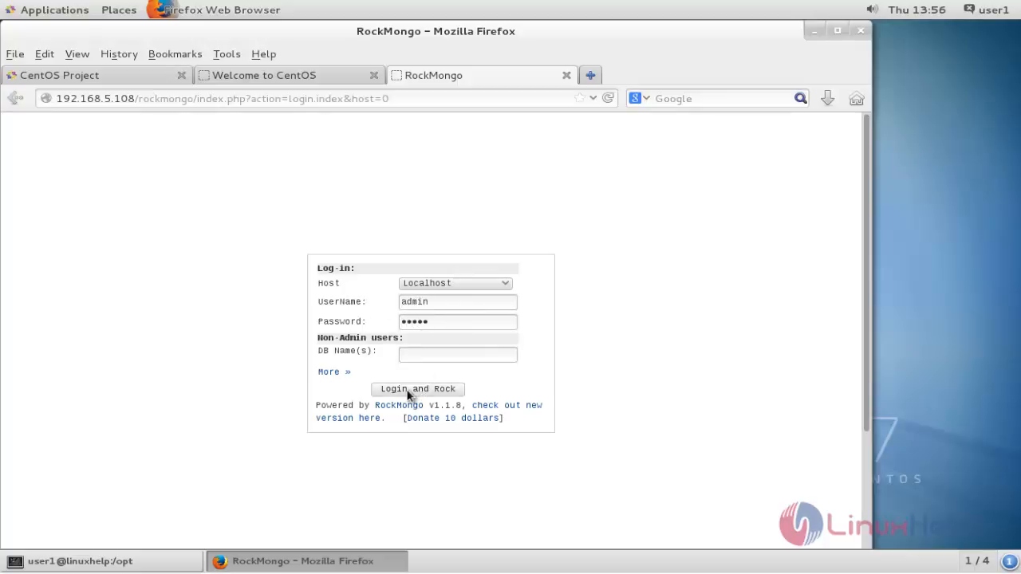
pyautogui.click(417, 389)
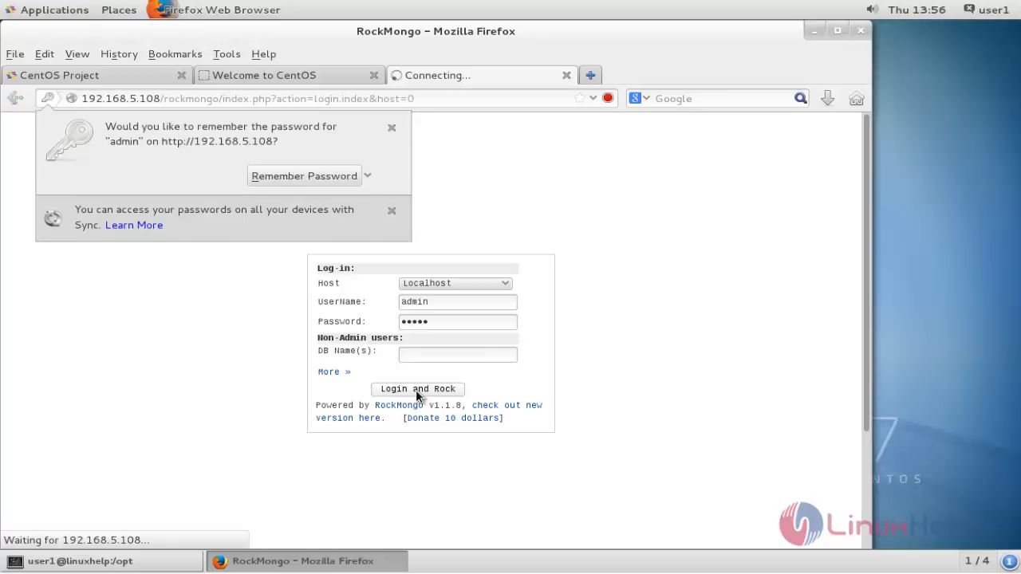
pyautogui.click(417, 390)
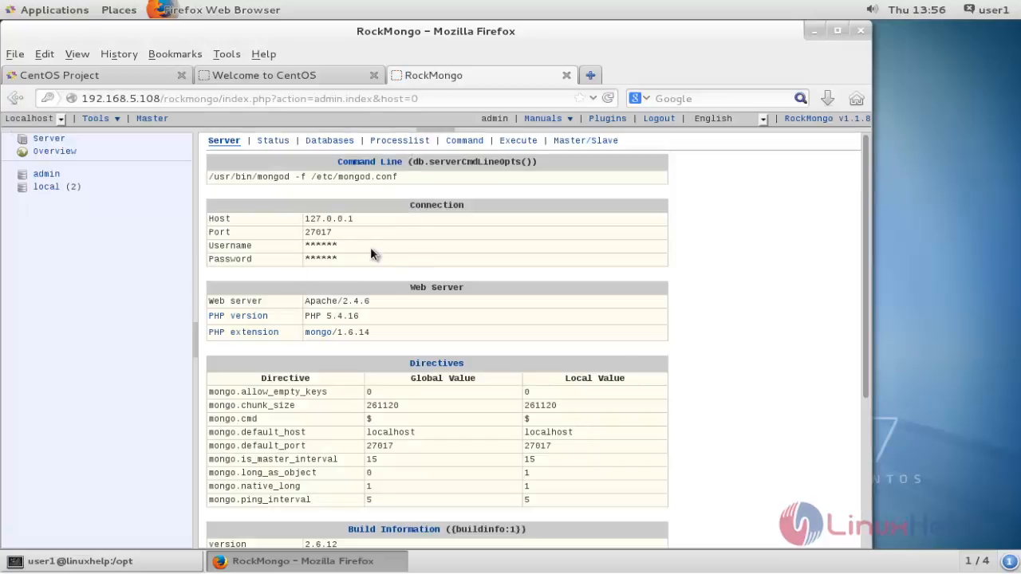
pyautogui.moveTo(564, 228)
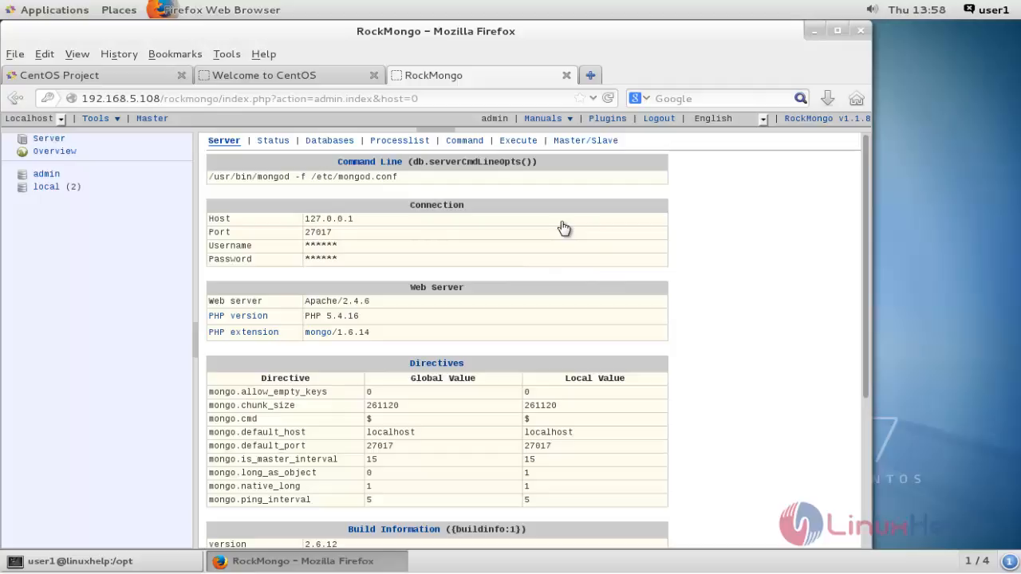
pyautogui.moveTo(732, 202)
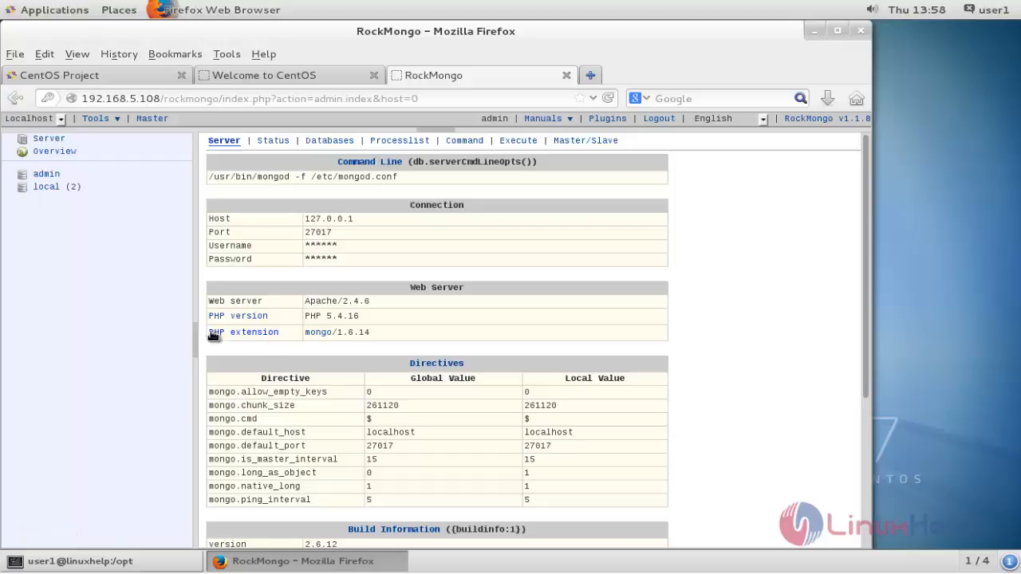
pyautogui.moveTo(343, 335)
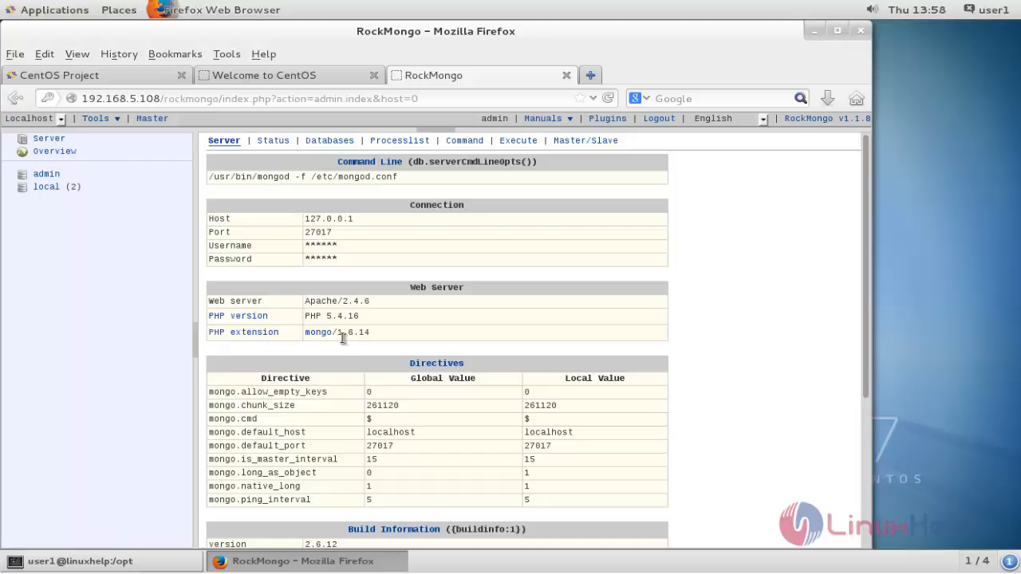
pyautogui.moveTo(329, 141)
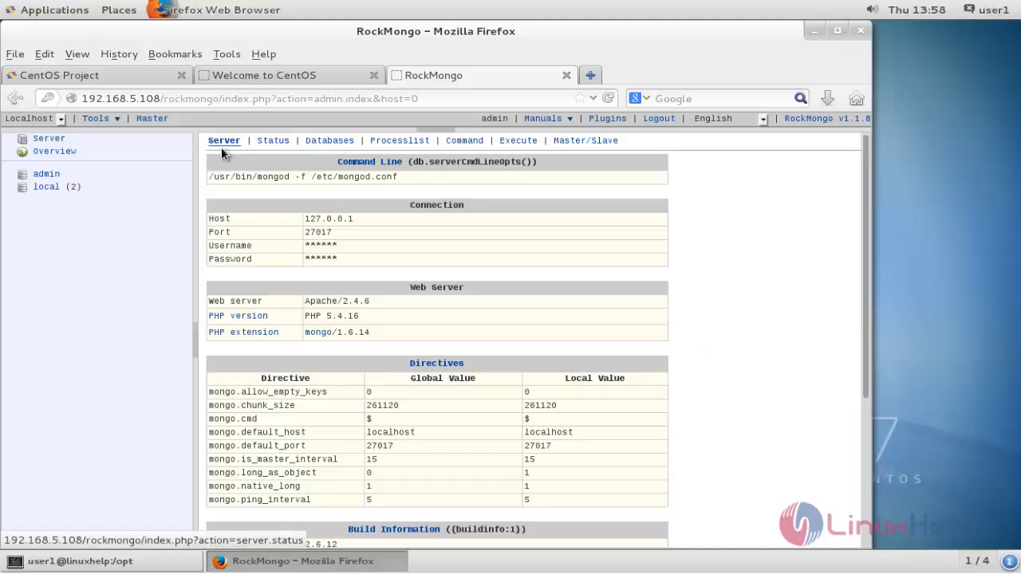
pyautogui.click(273, 140)
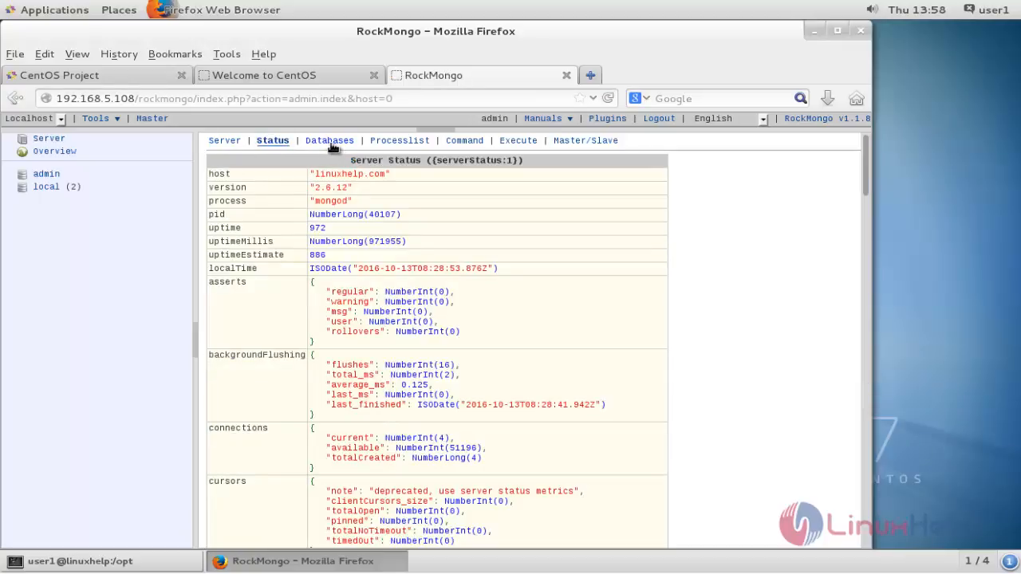
pyautogui.click(329, 141)
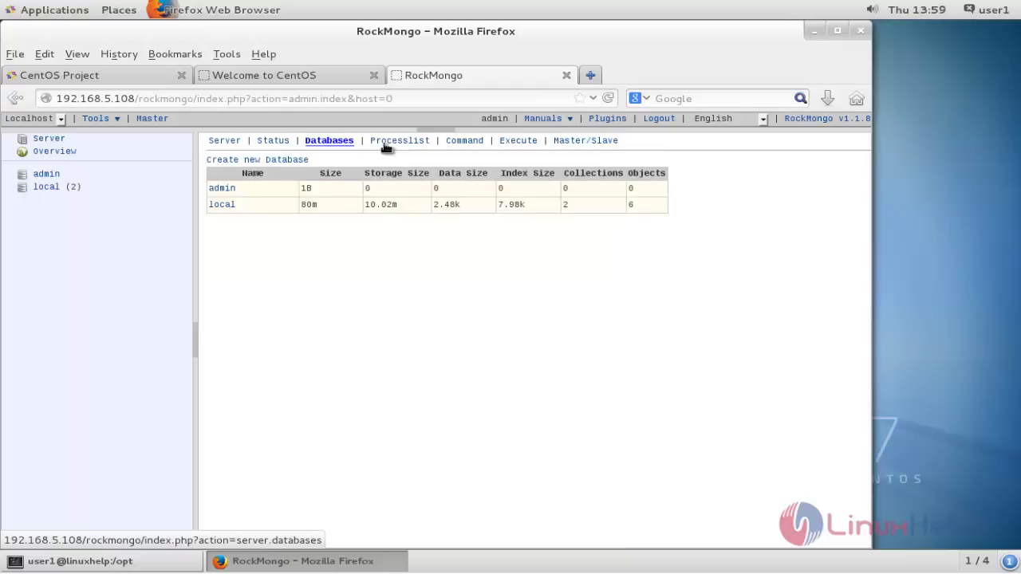
pyautogui.click(398, 141)
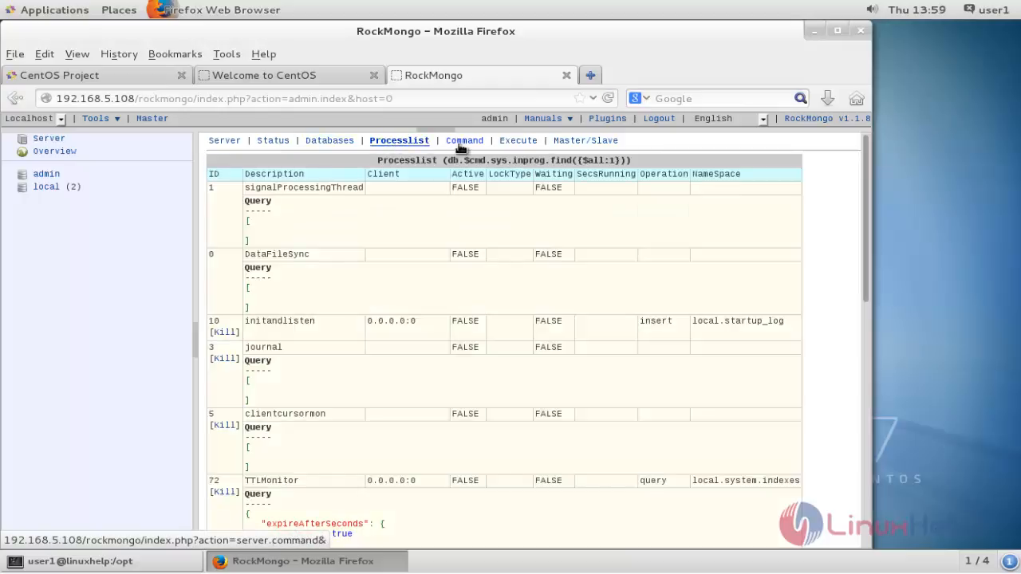
pyautogui.click(518, 140)
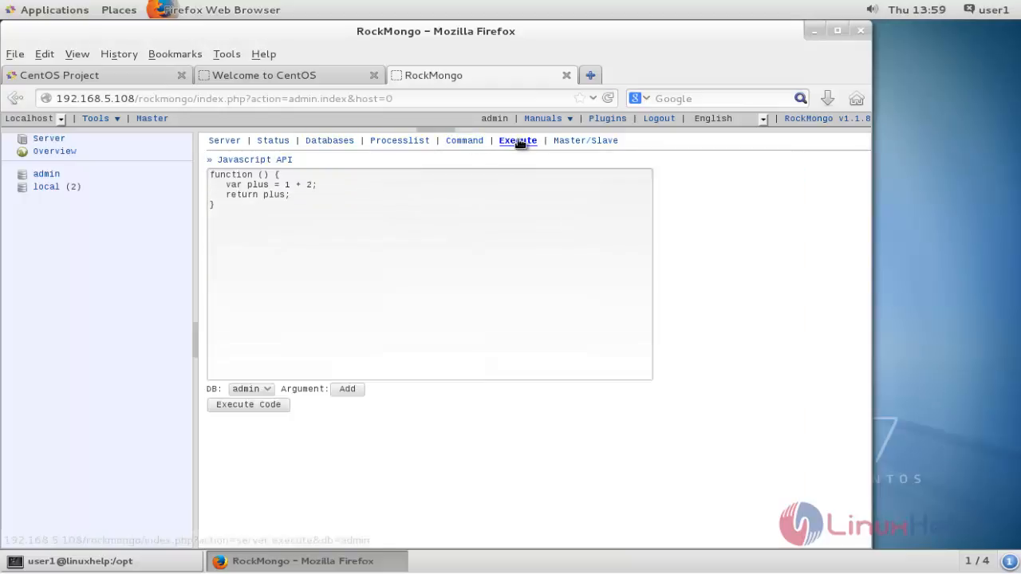
pyautogui.click(224, 141)
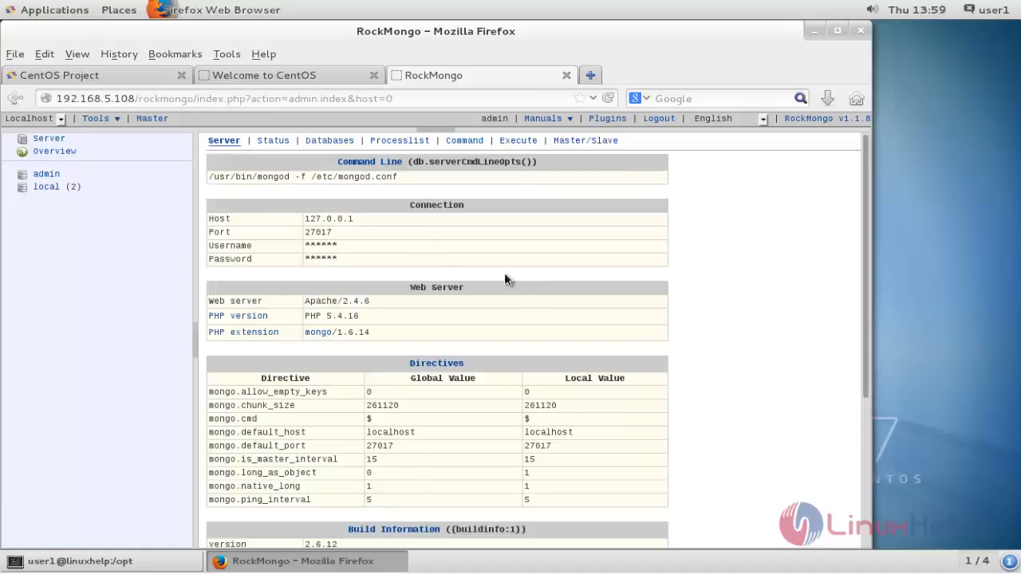
pyautogui.moveTo(667, 264)
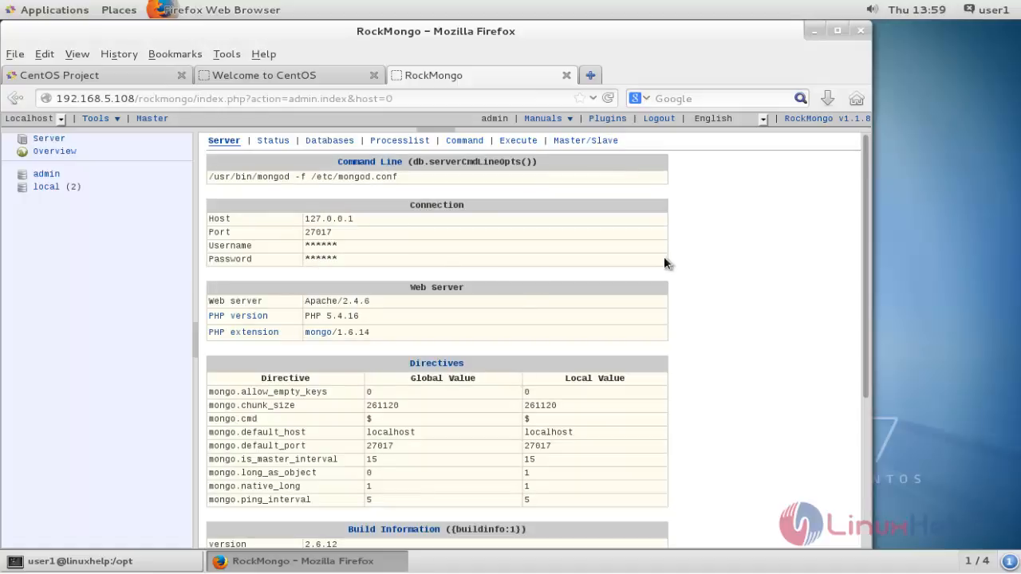